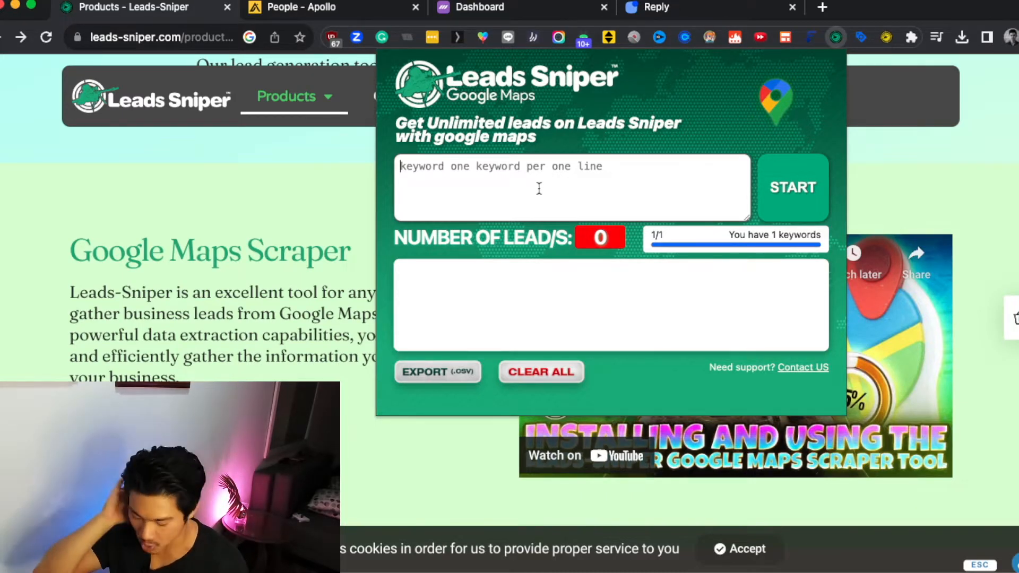
Browse far down the electricians results list around Rio de Janeiro in Google Maps.
text(electro)
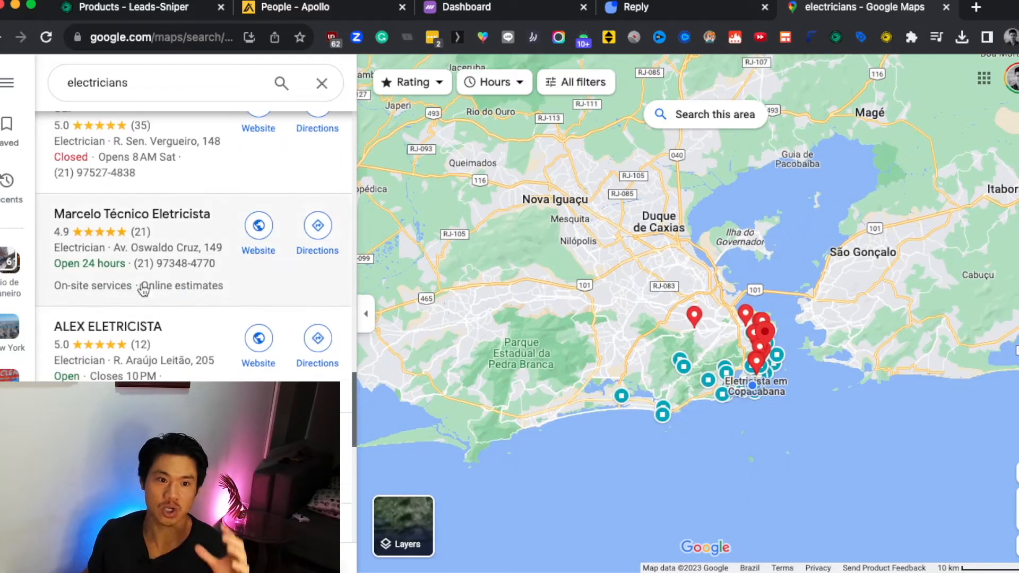
scroll(down, 3)
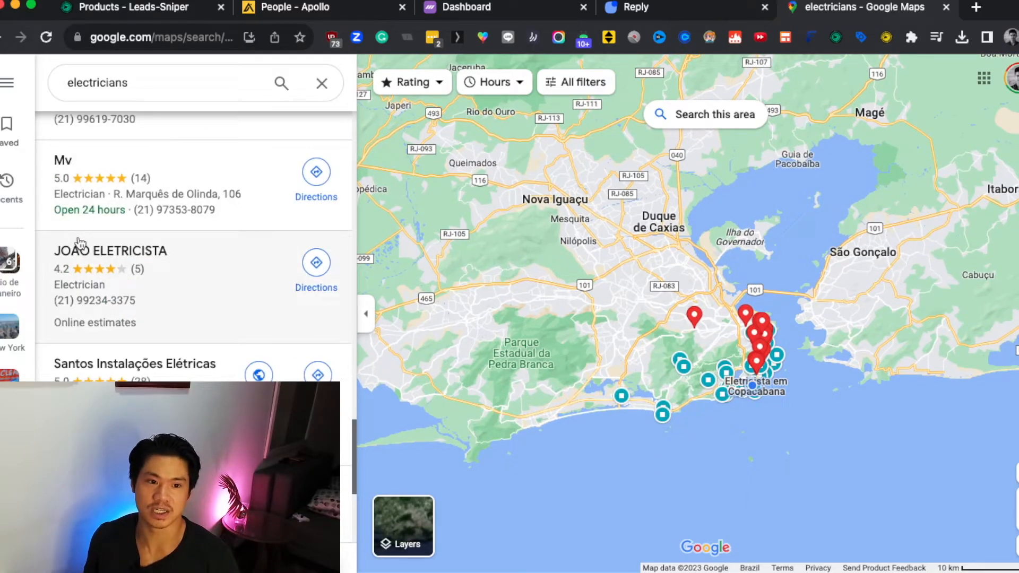
scroll(down, 3)
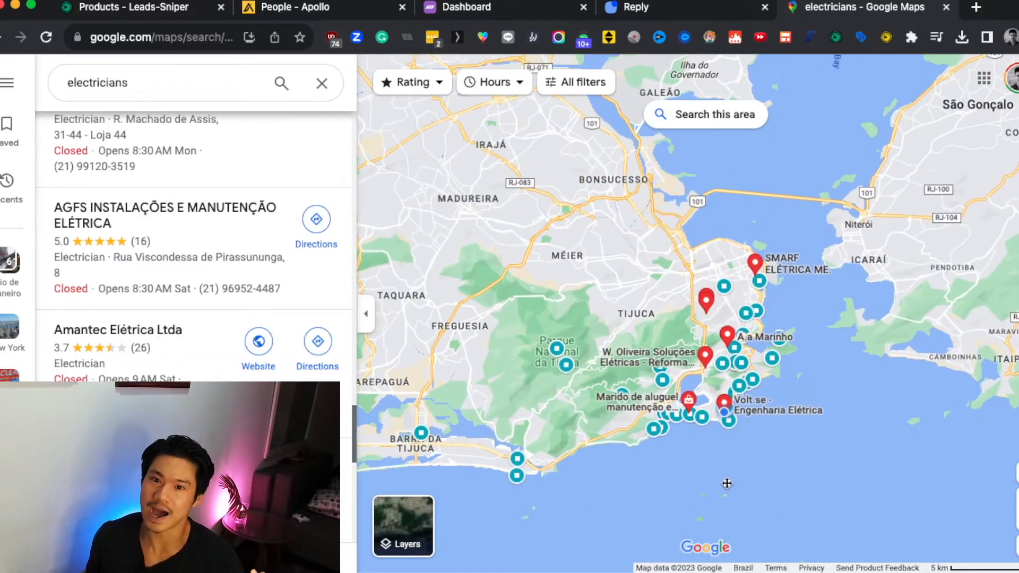
scroll(down, 3)
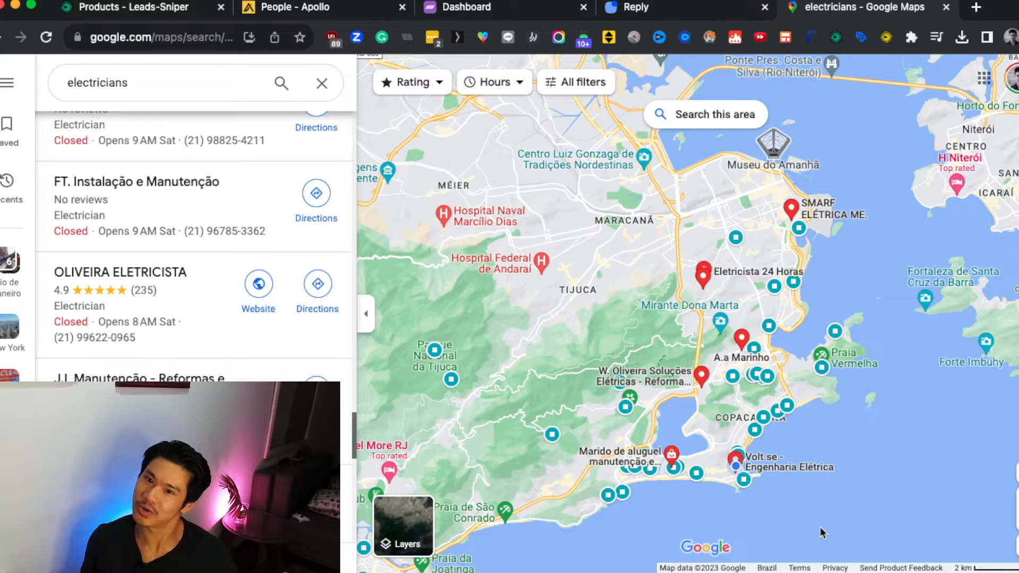
scroll(down, 3)
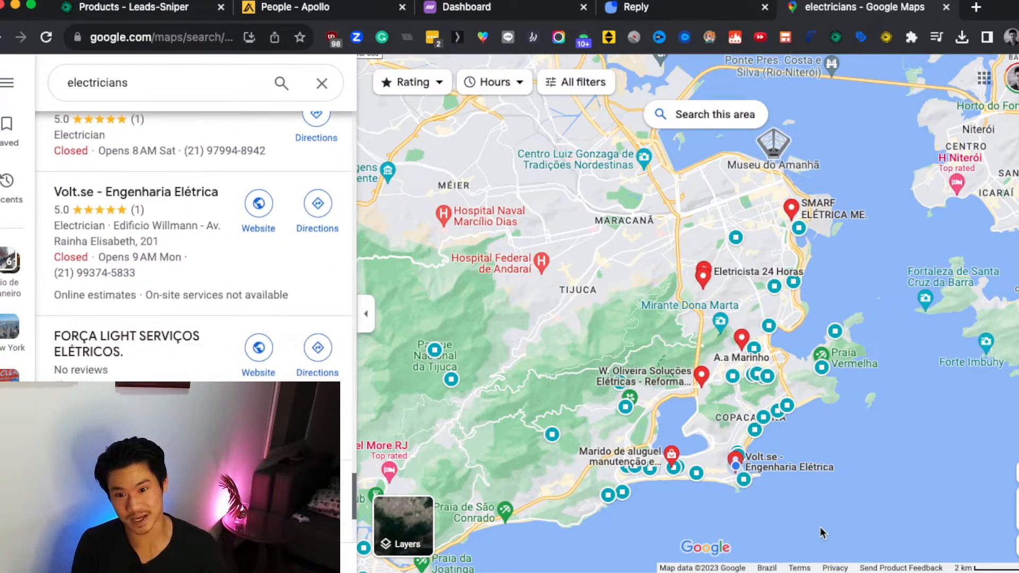
scroll(down, 3)
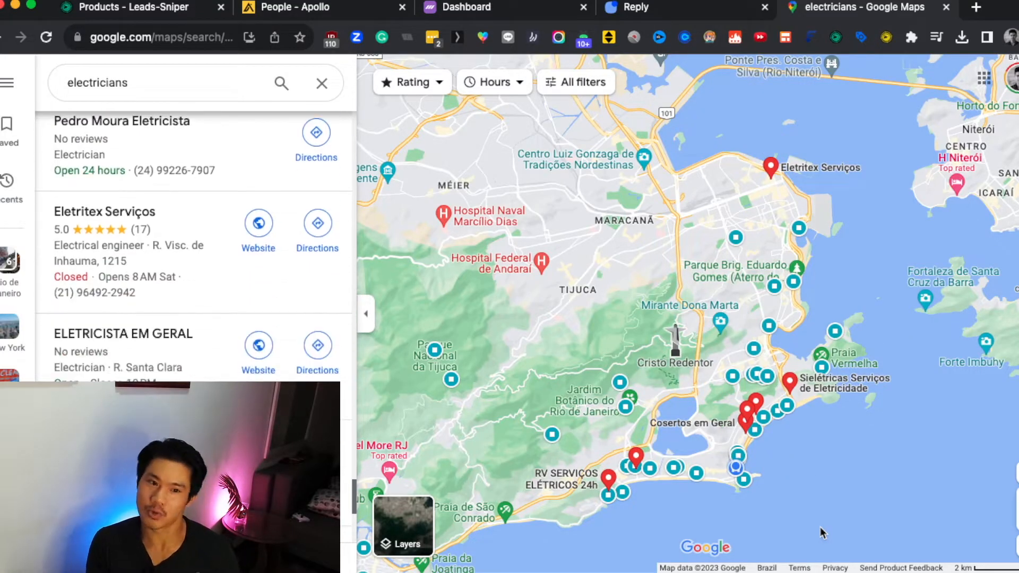
scroll(down, 3)
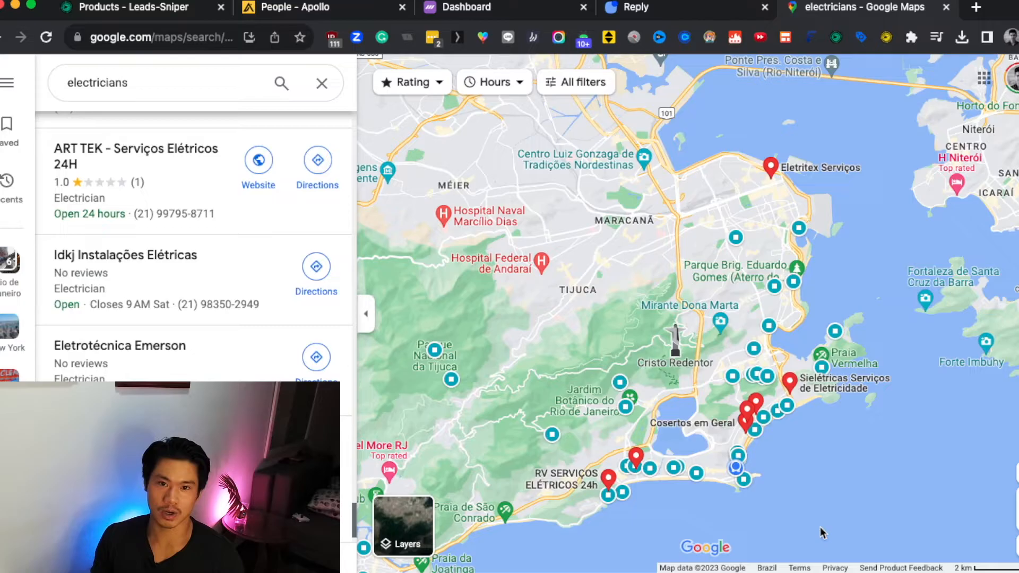
scroll(down, 3)
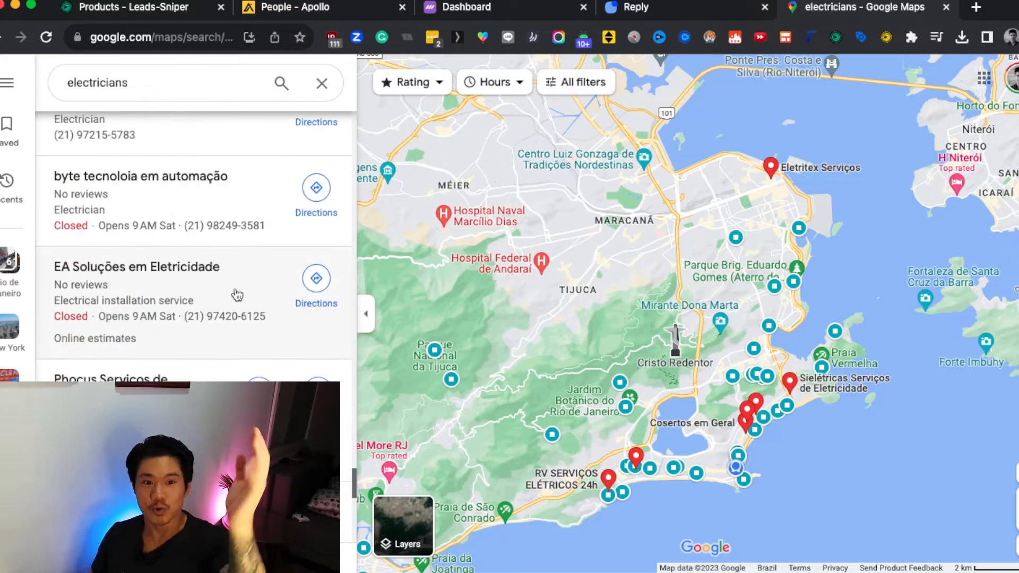
scroll(down, 3)
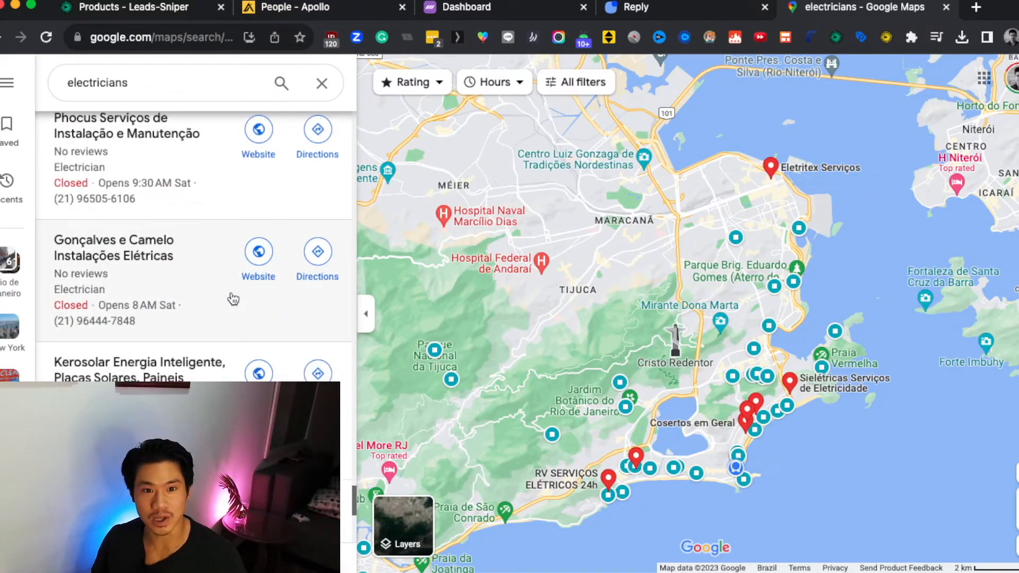
scroll(down, 3)
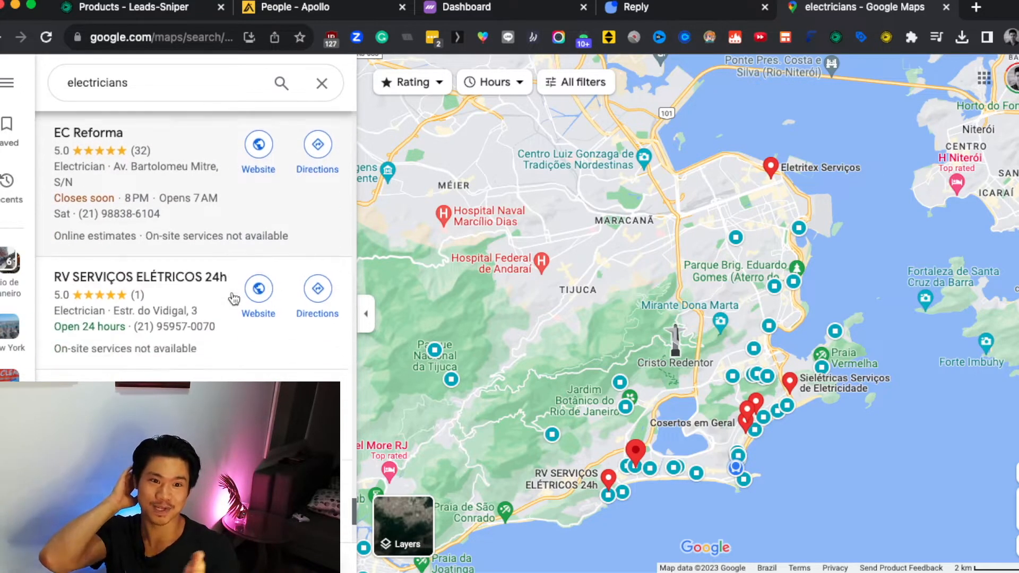
scroll(down, 3)
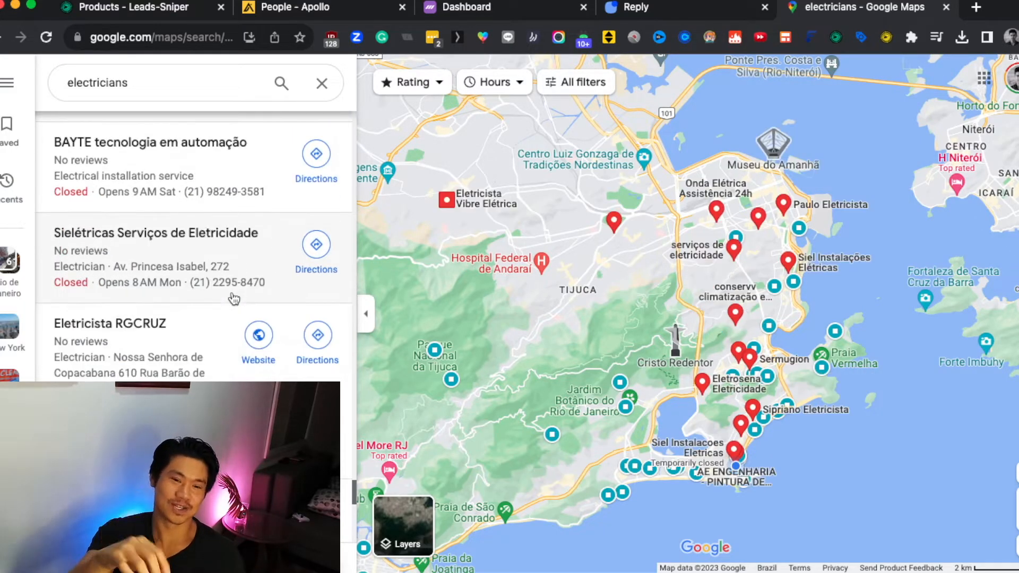
scroll(down, 3)
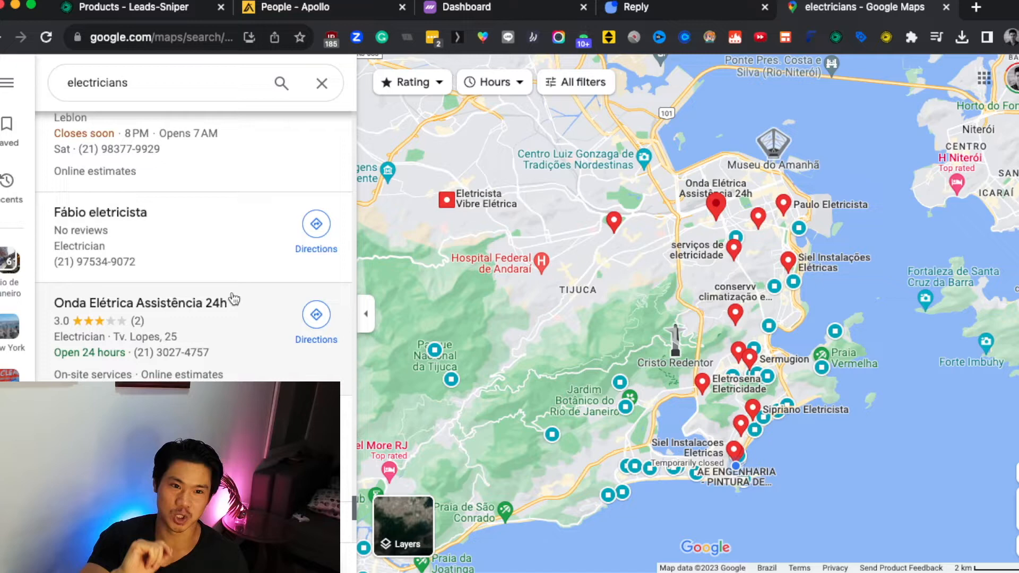
scroll(down, 3)
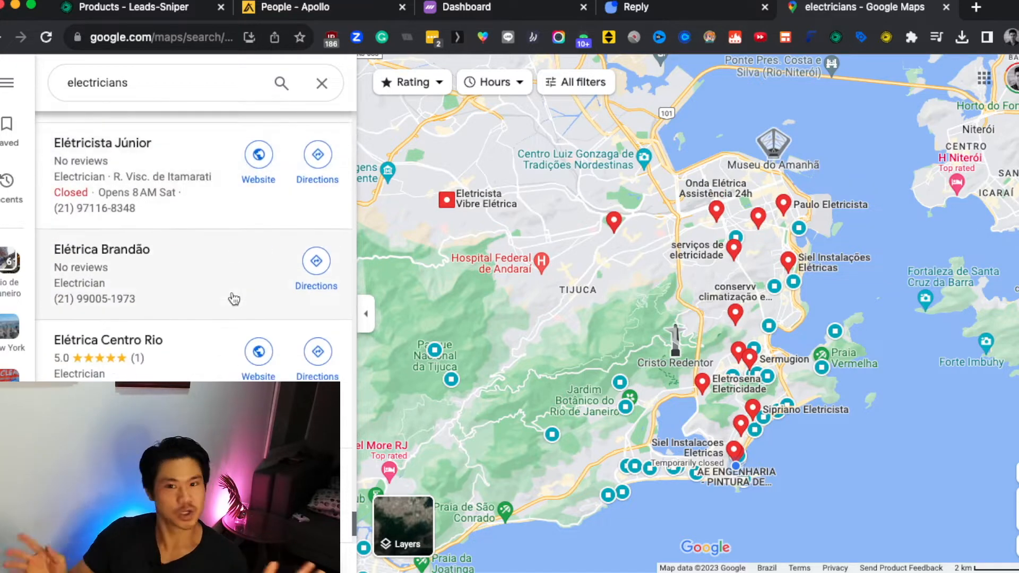
scroll(down, 3)
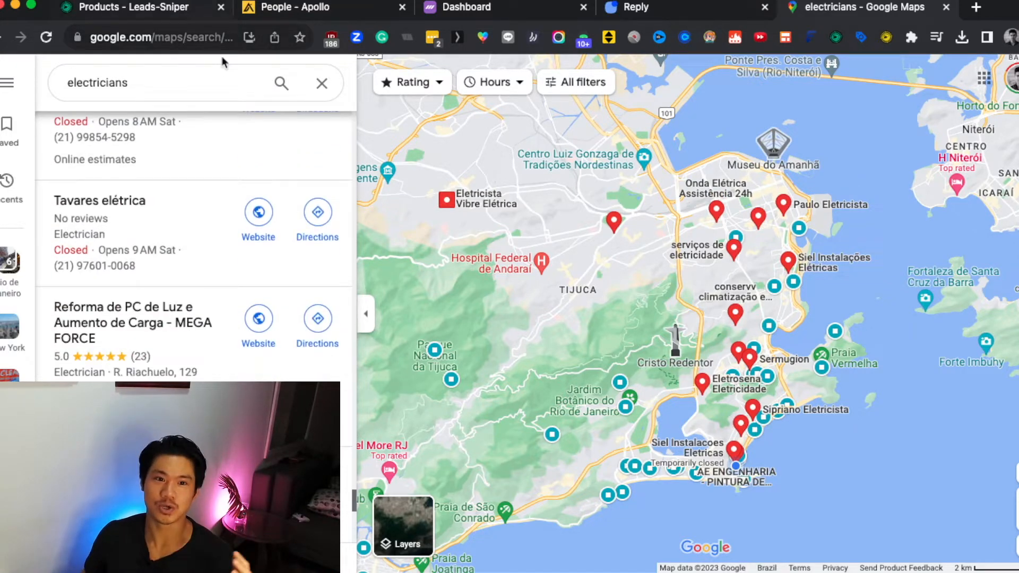
scroll(down, 3)
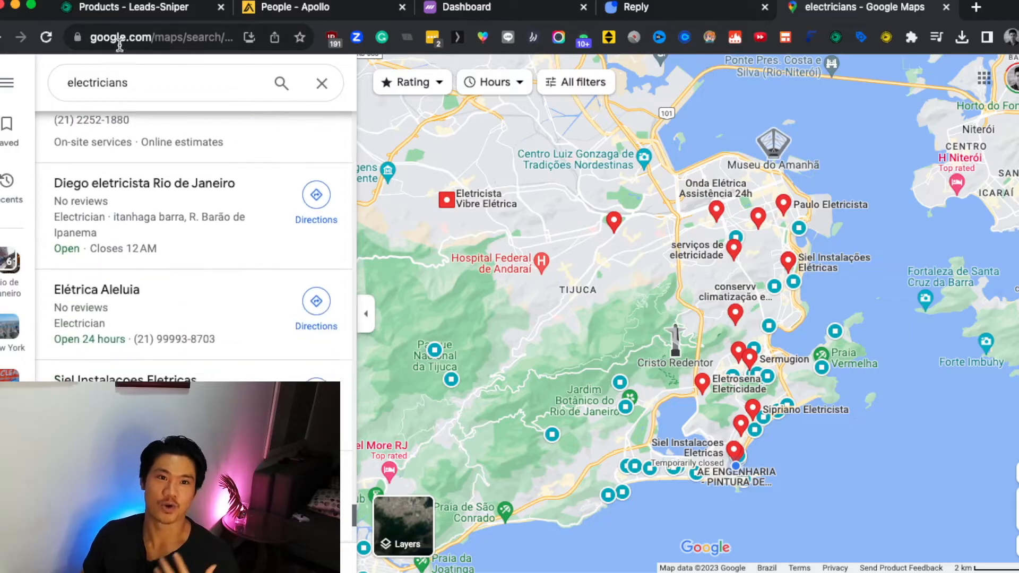
scroll(down, 3)
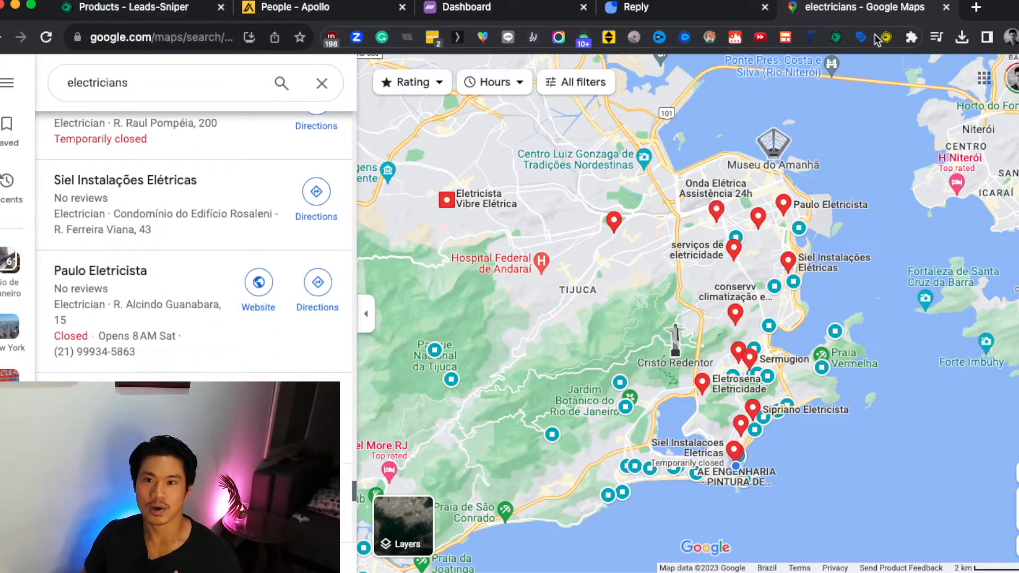
Scrape 100 electrician leads with Leads Sniper, export them as CSV and open the file.
click(835, 37)
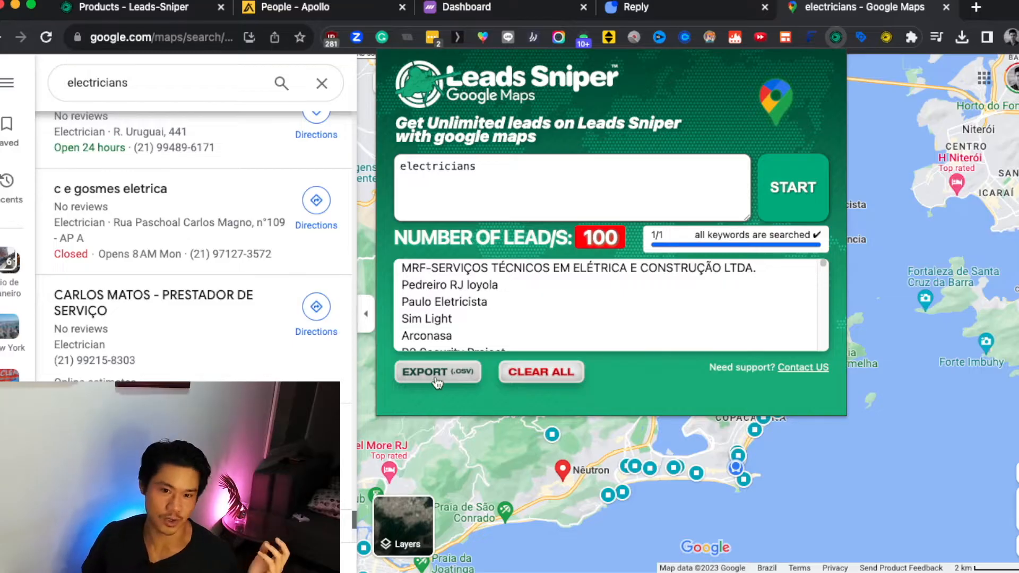
click(437, 372)
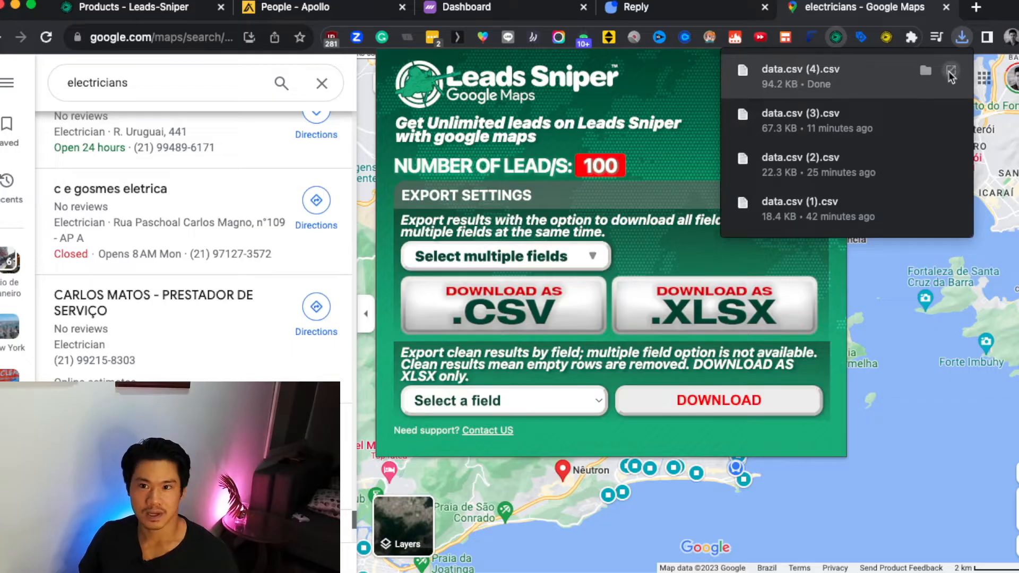
click(961, 37)
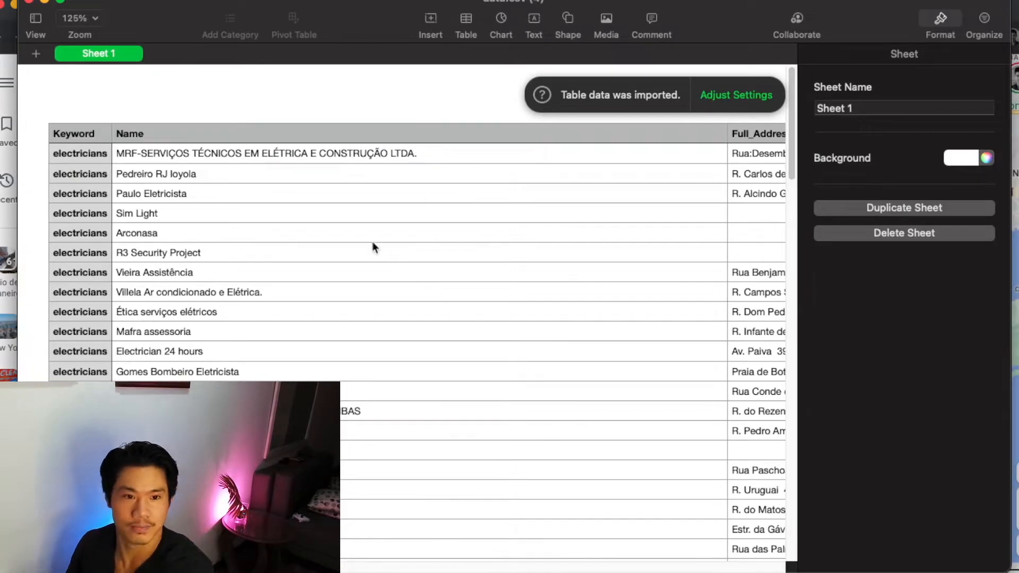
Review the imported leads table's street, city and zip columns in Numbers.
click(189, 292)
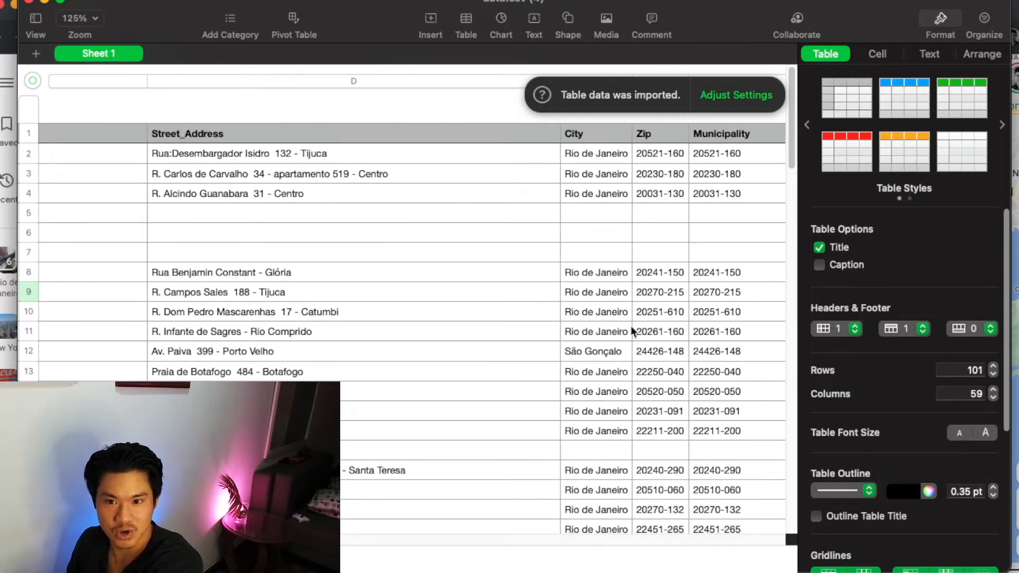
scroll(right, 3)
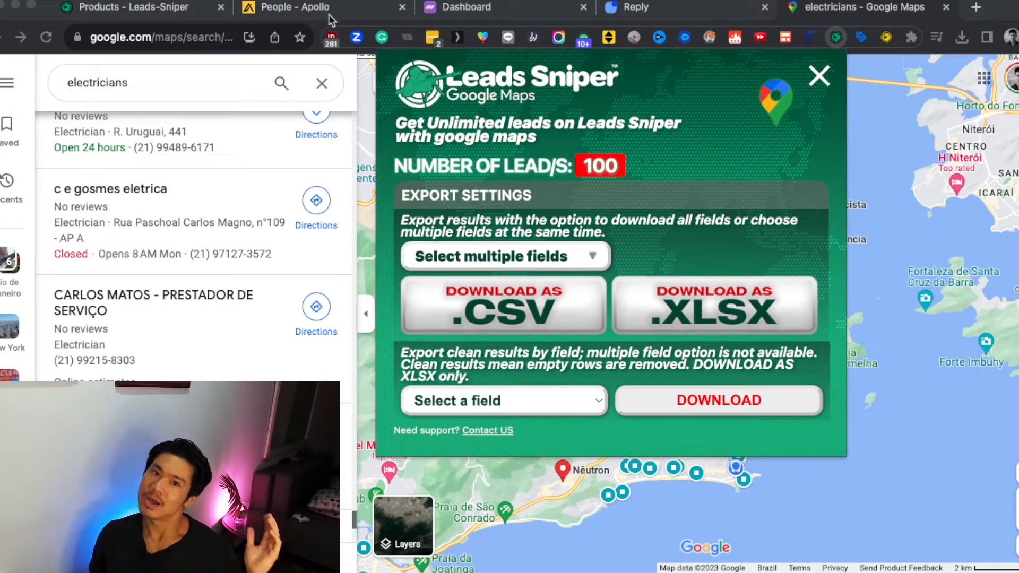
Show the Leads Sniper Google Maps Scraper product page.
click(123, 7)
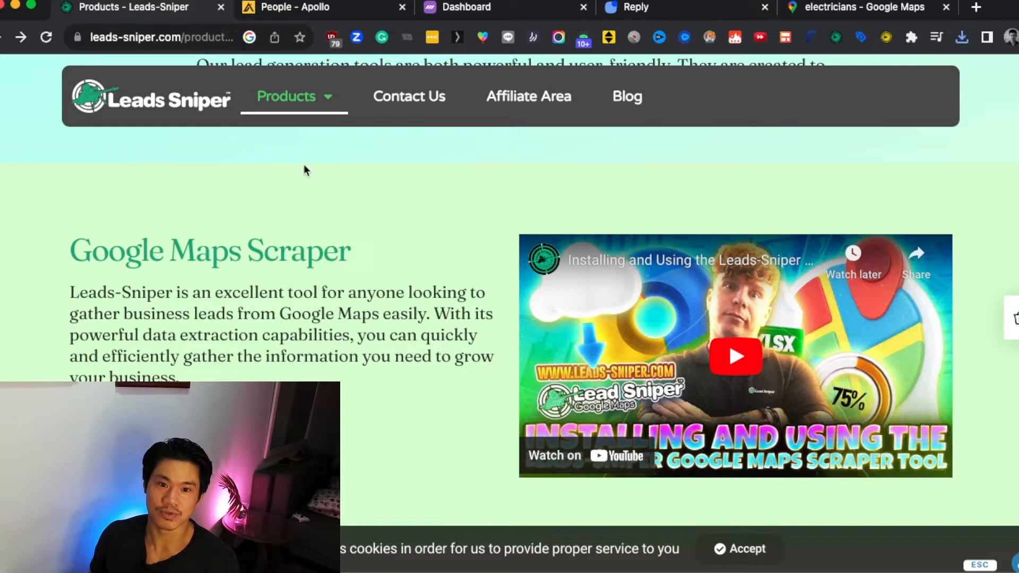
mouse_move(420, 325)
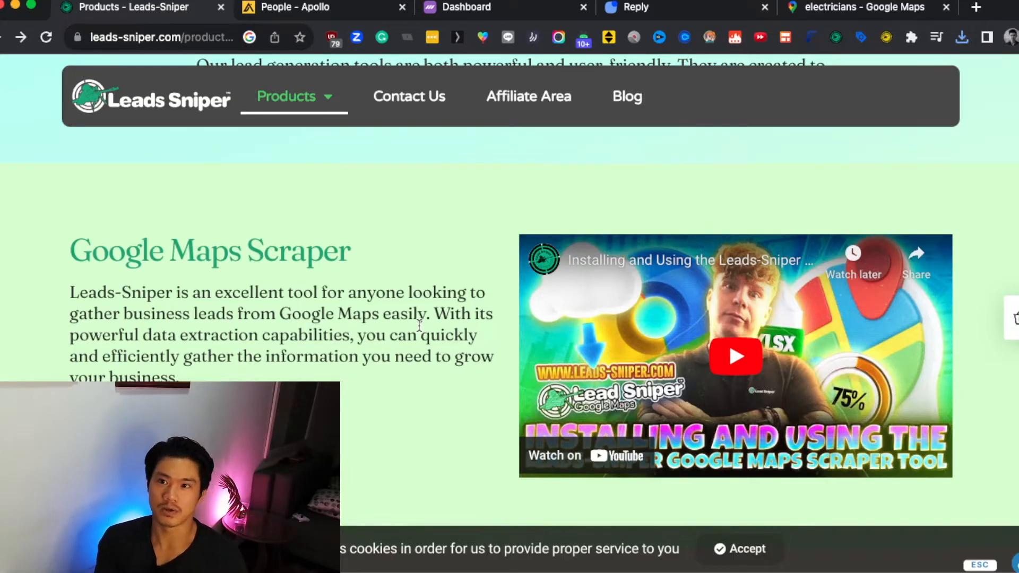
mouse_move(354, 260)
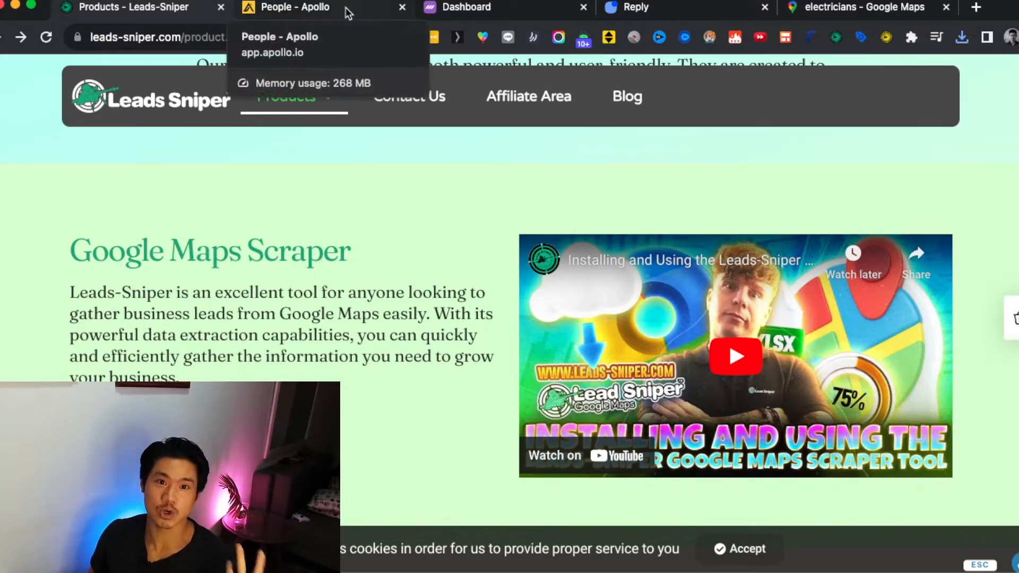
Bring up Apollo's people search with the Company Keywords filter field active.
click(290, 7)
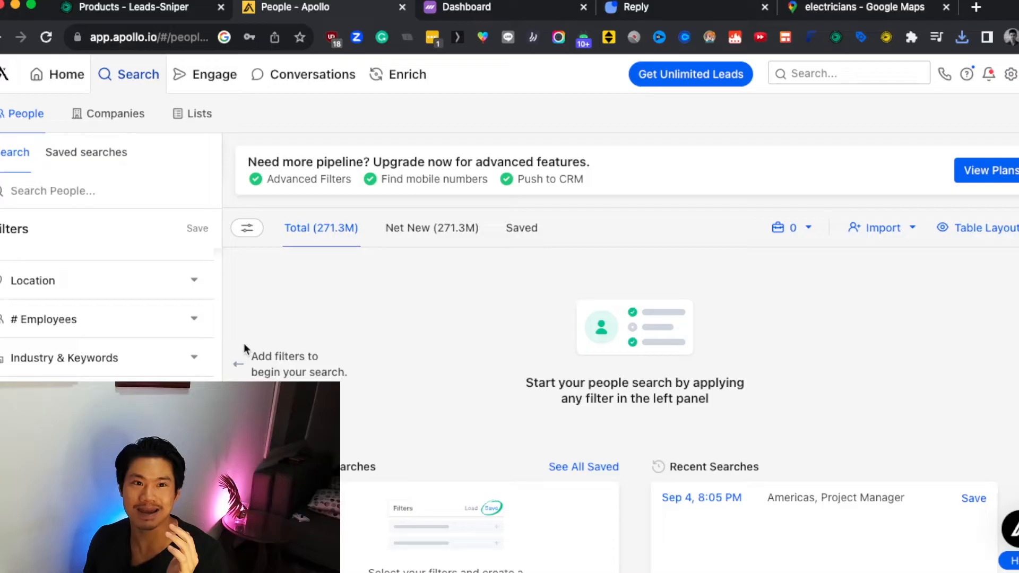
mouse_move(360, 306)
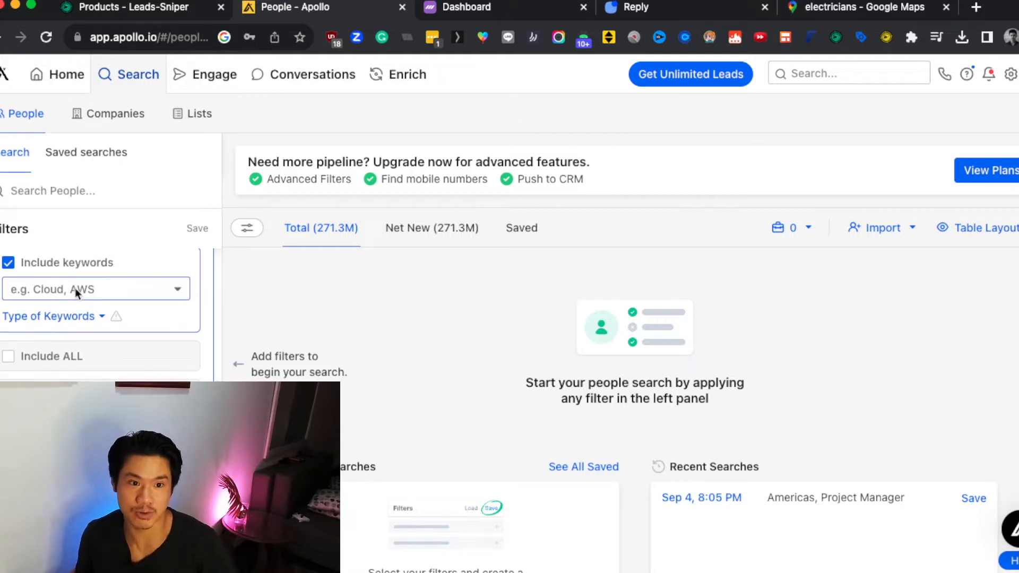
click(91, 289)
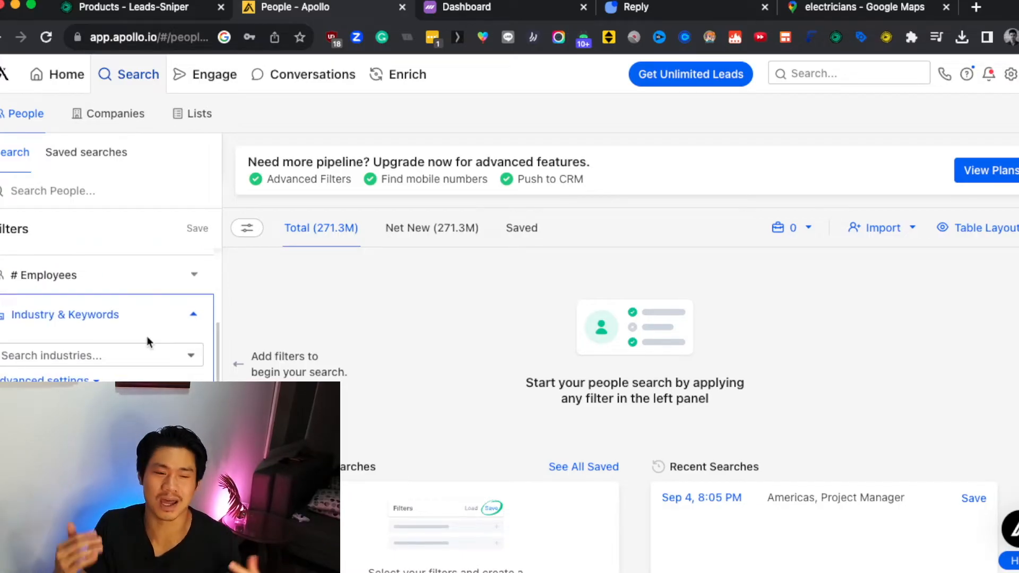
mouse_move(152, 318)
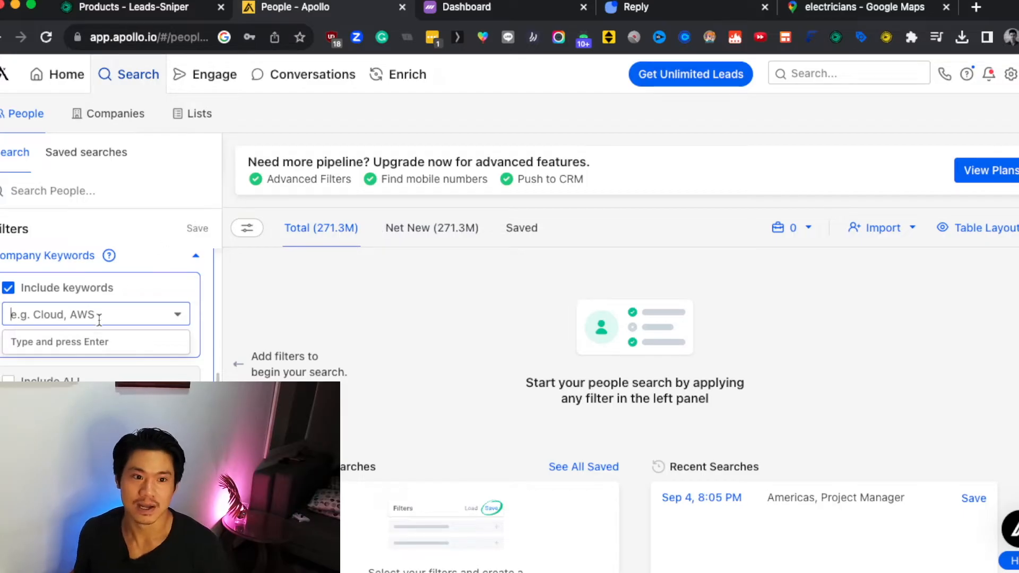
mouse_move(97, 314)
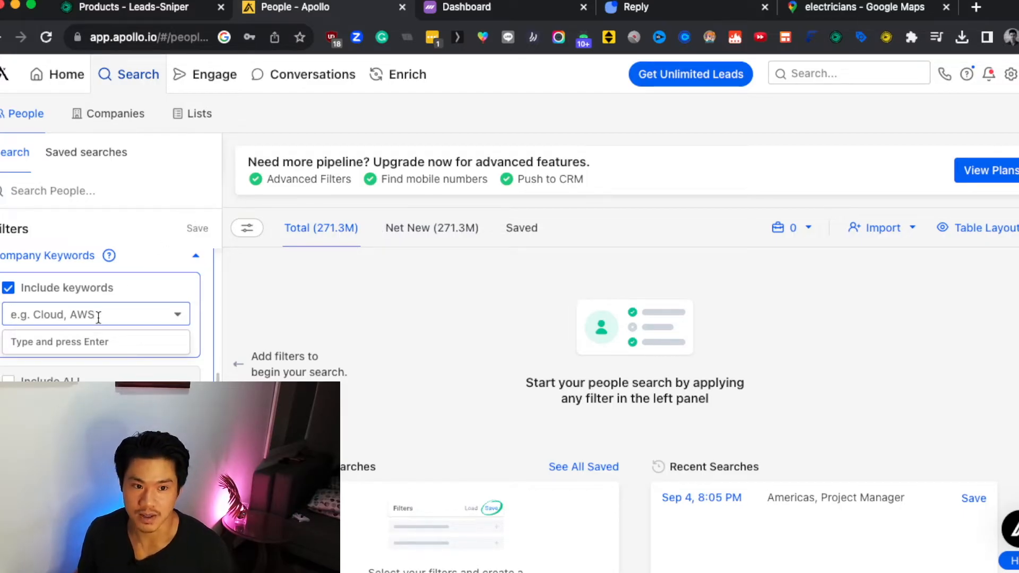
Filter Apollo people to owners at software companies by keyword, employee count and title, leaving 13.8K results.
text(softwra)
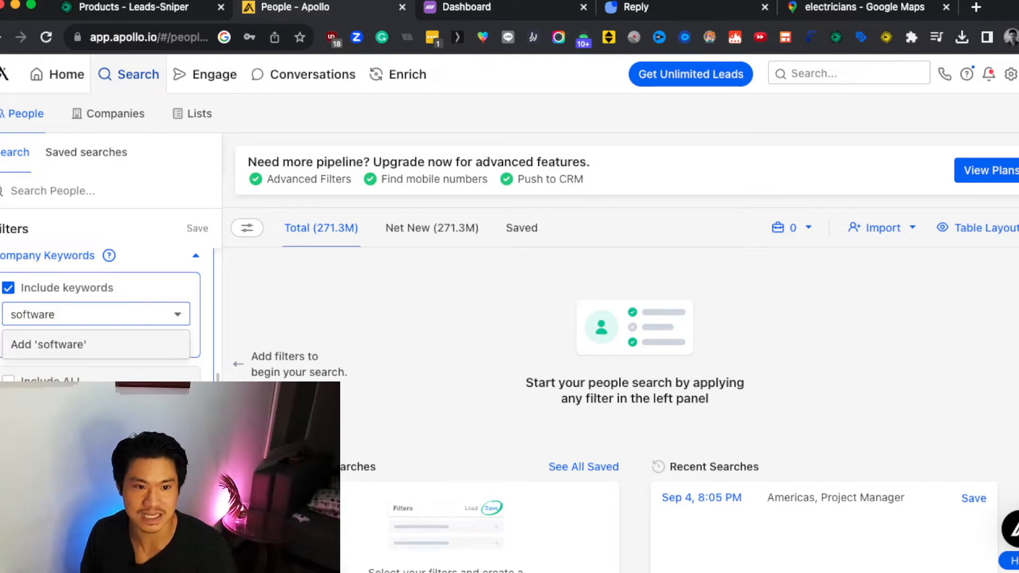
click(48, 344)
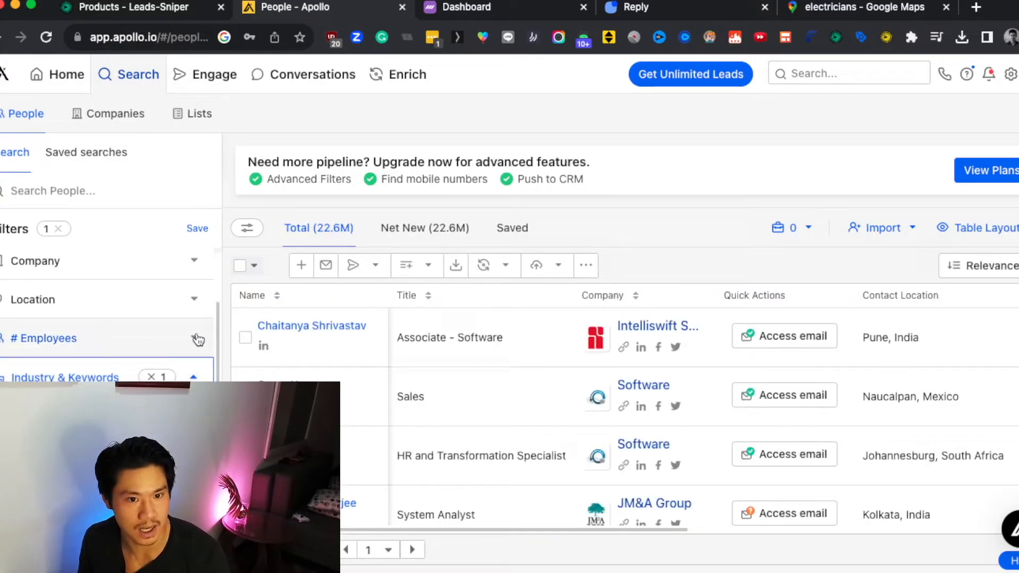
click(45, 338)
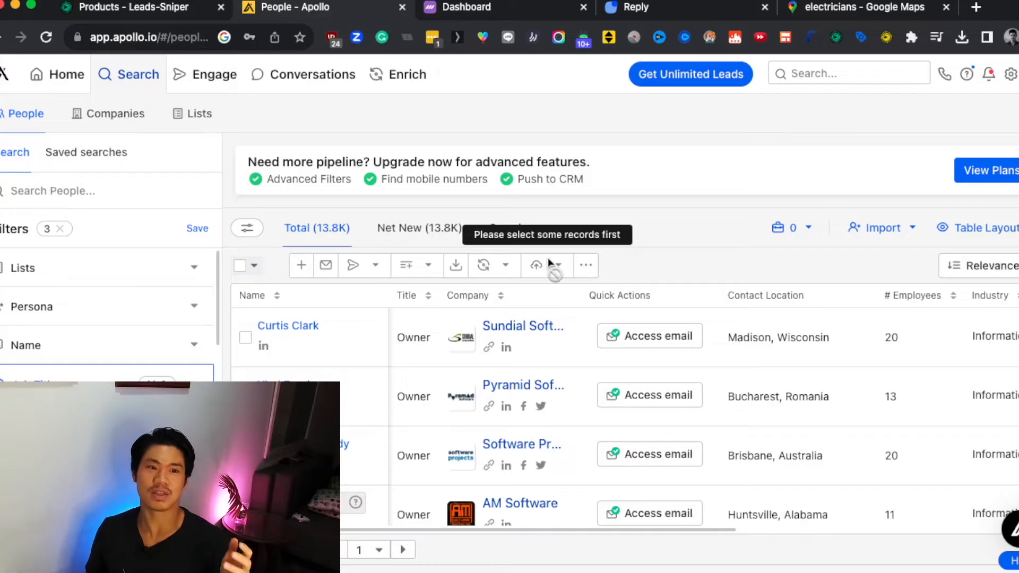
click(65, 74)
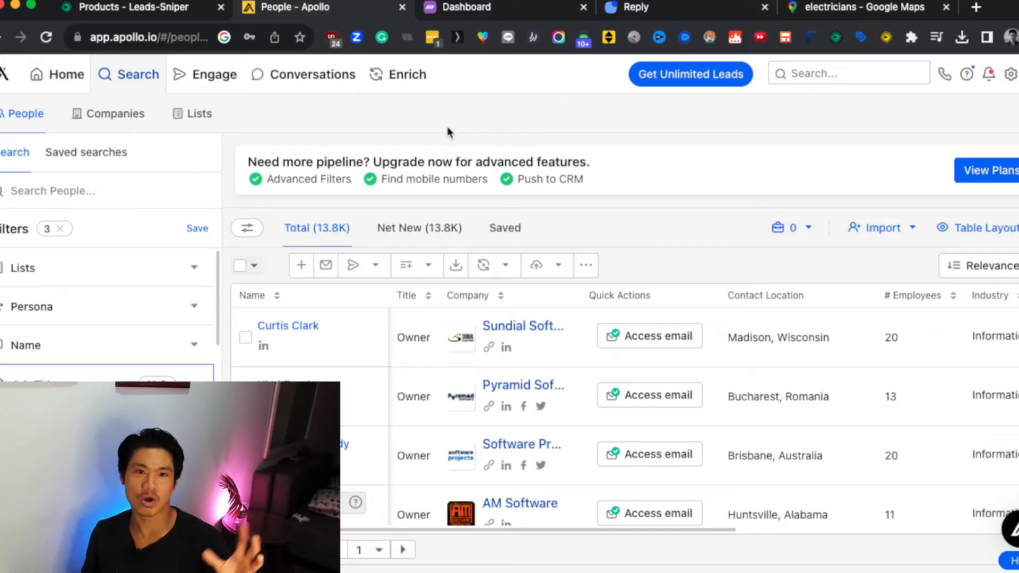
click(419, 227)
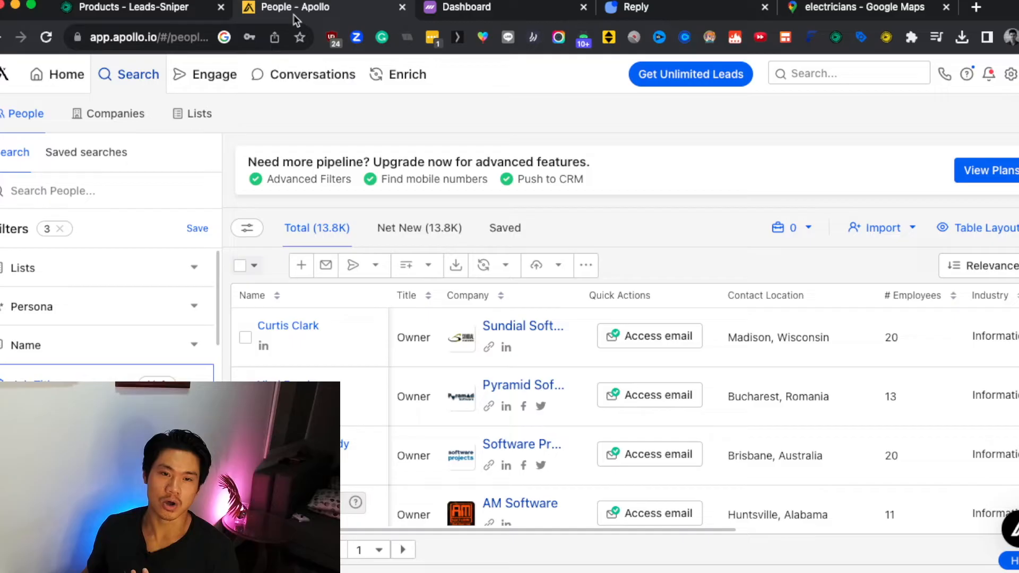
Return to the Leads Sniper products page.
click(129, 7)
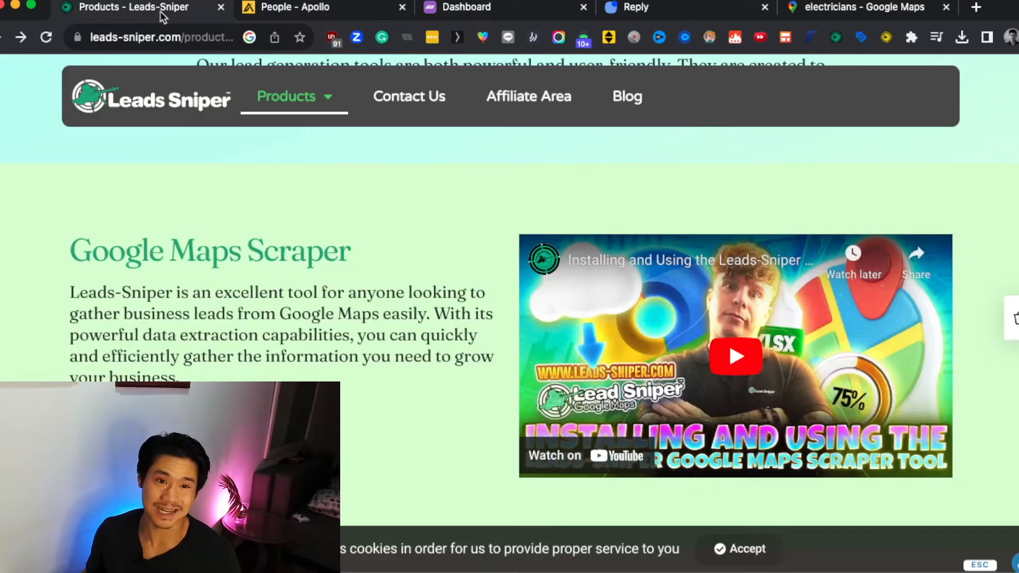
Return to the filtered Apollo results of 13.8K software company owners.
click(295, 7)
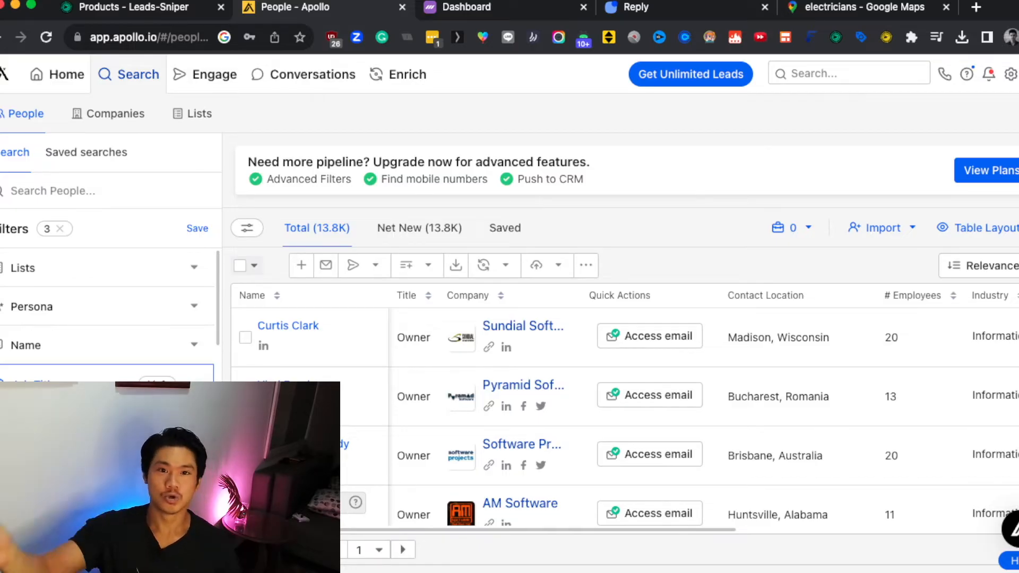
click(463, 8)
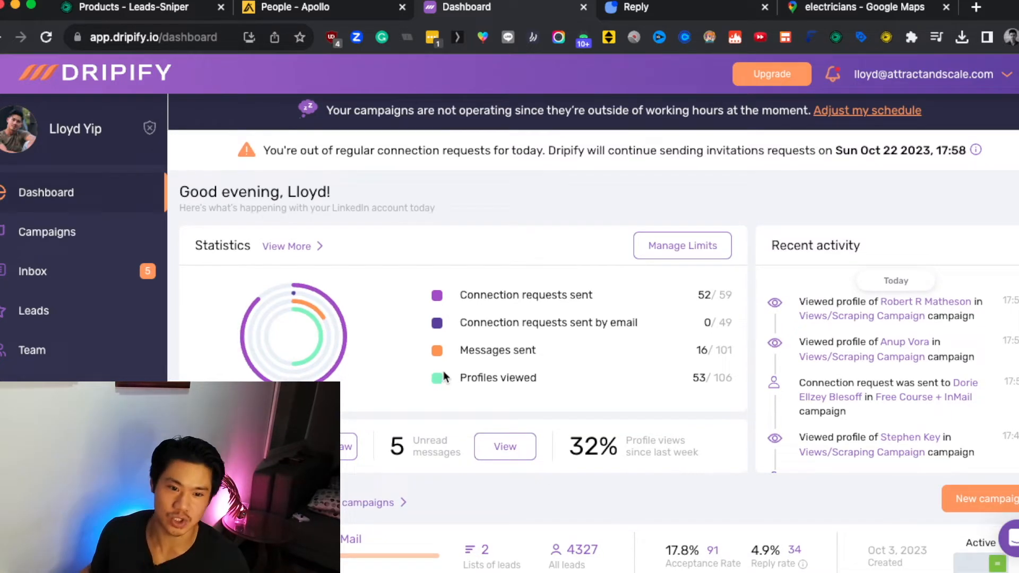
Open the Free Course + InMail campaign from Dripify's recent campaigns.
scroll(down, 3)
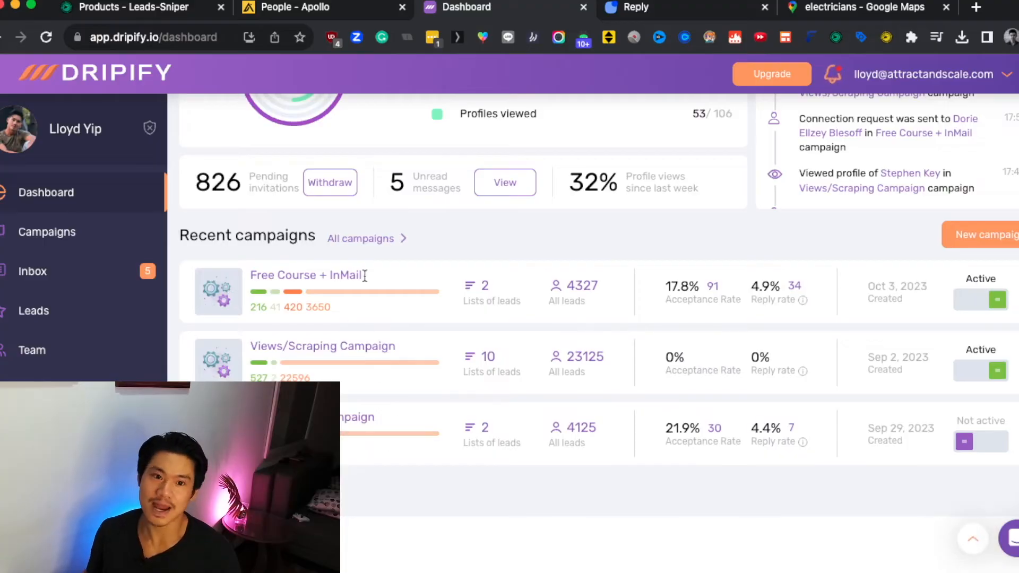
click(307, 275)
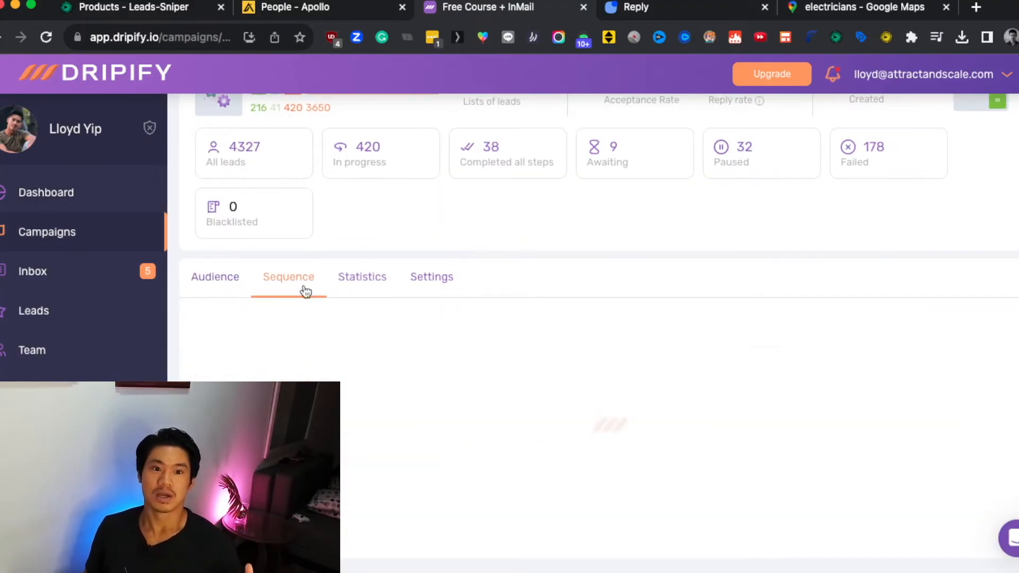
click(288, 277)
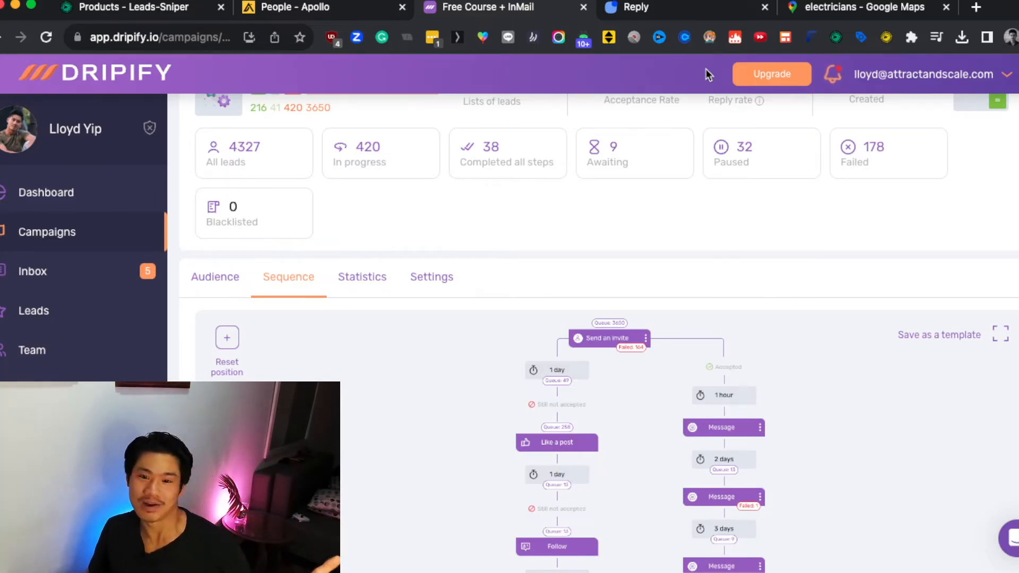
mouse_move(632, 372)
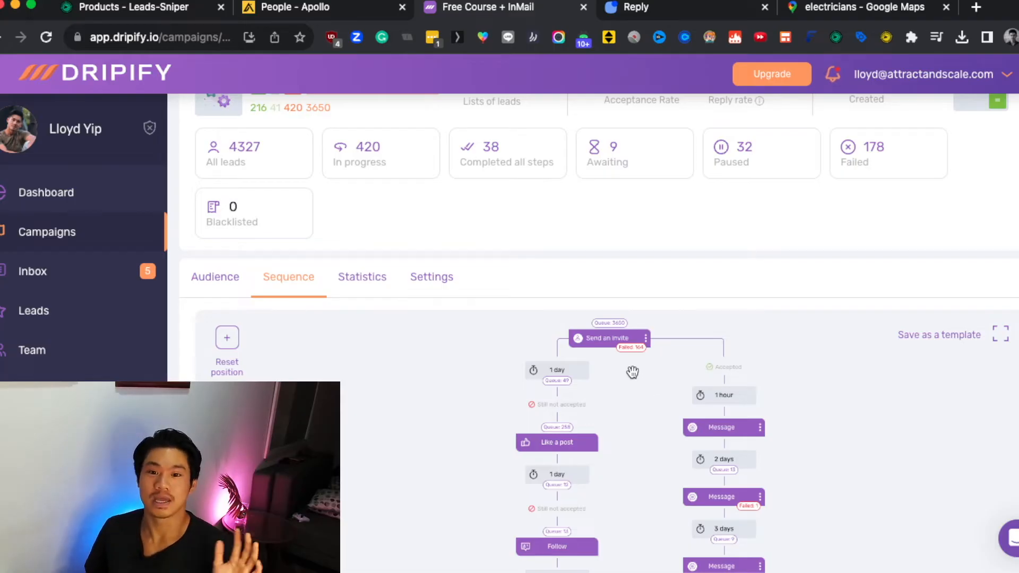
click(607, 338)
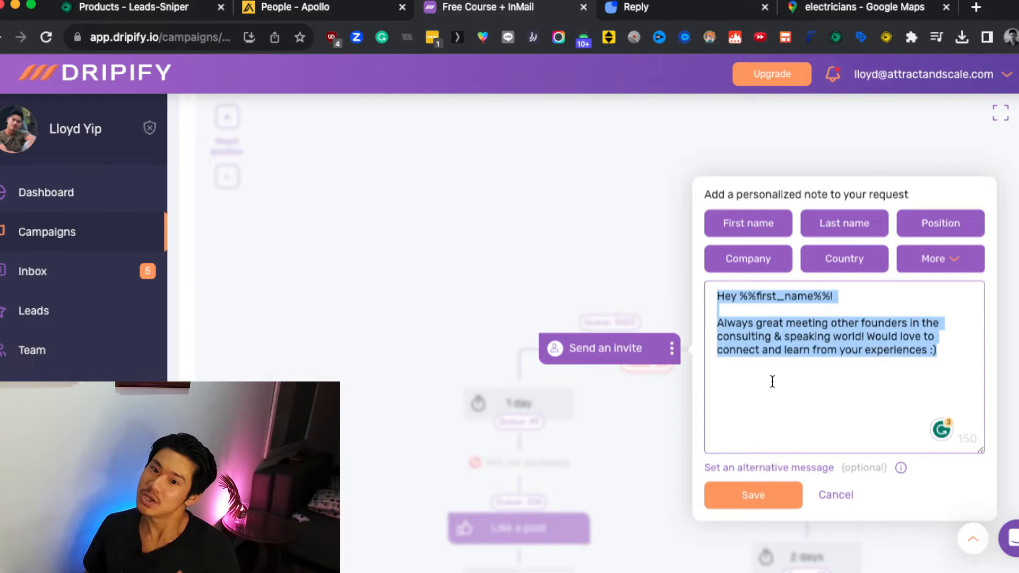
click(833, 296)
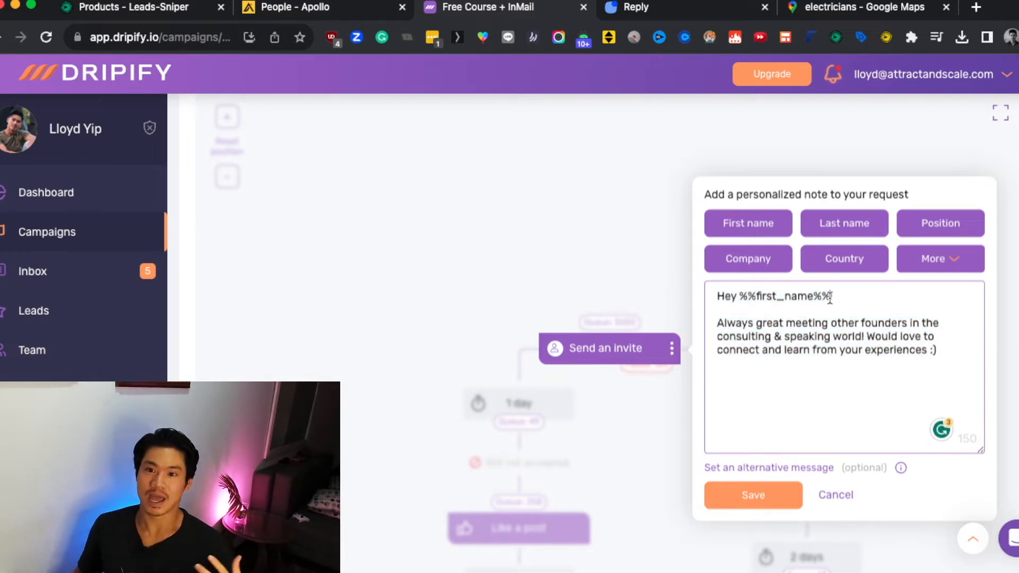
text(!)
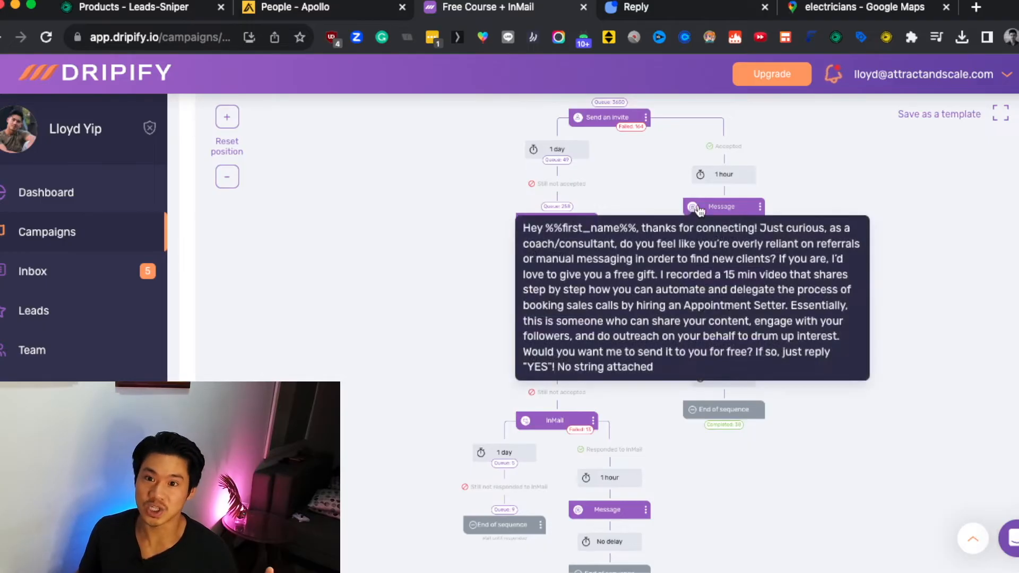
scroll(down, 3)
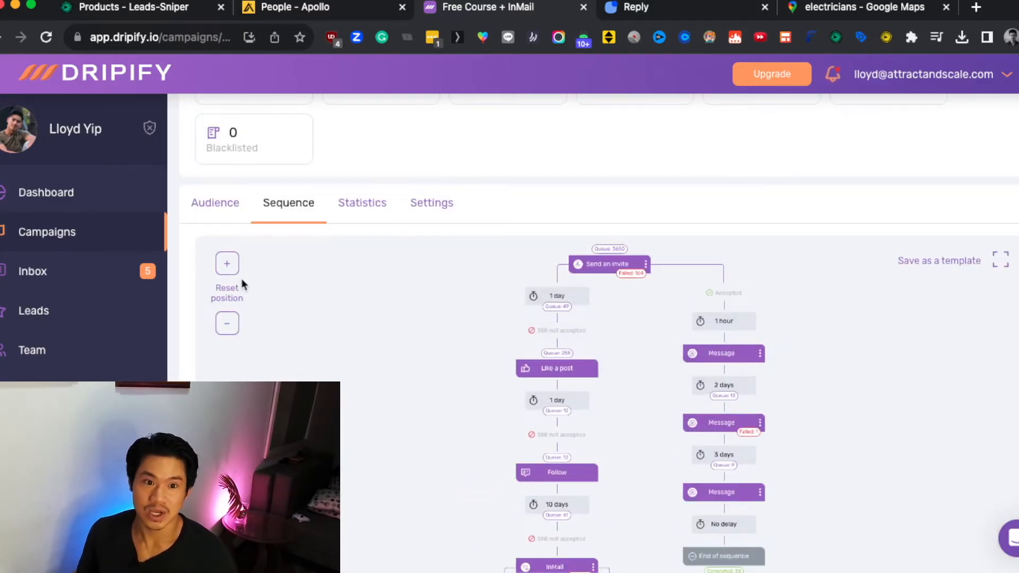
click(227, 263)
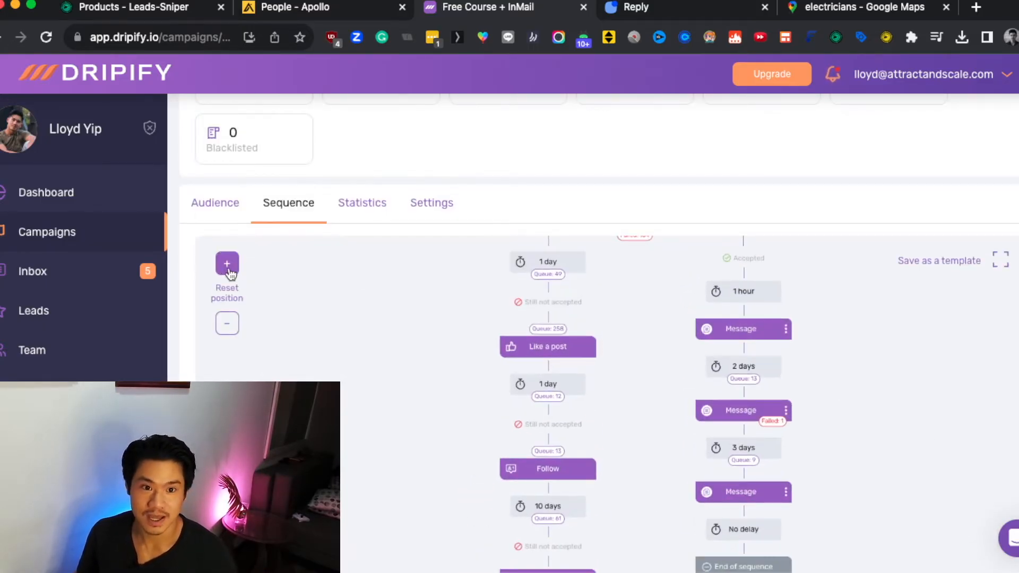
scroll(down, 3)
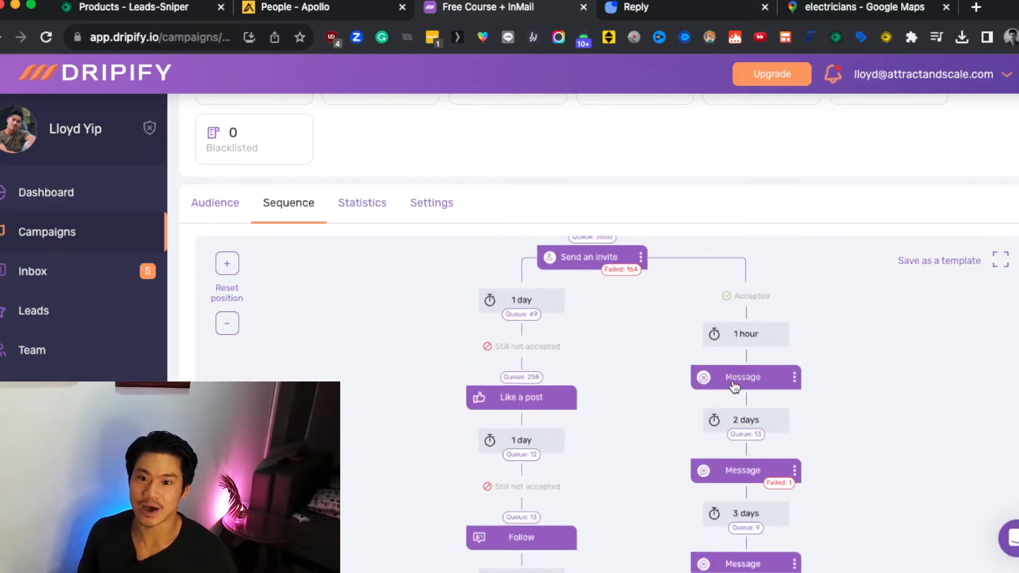
click(745, 377)
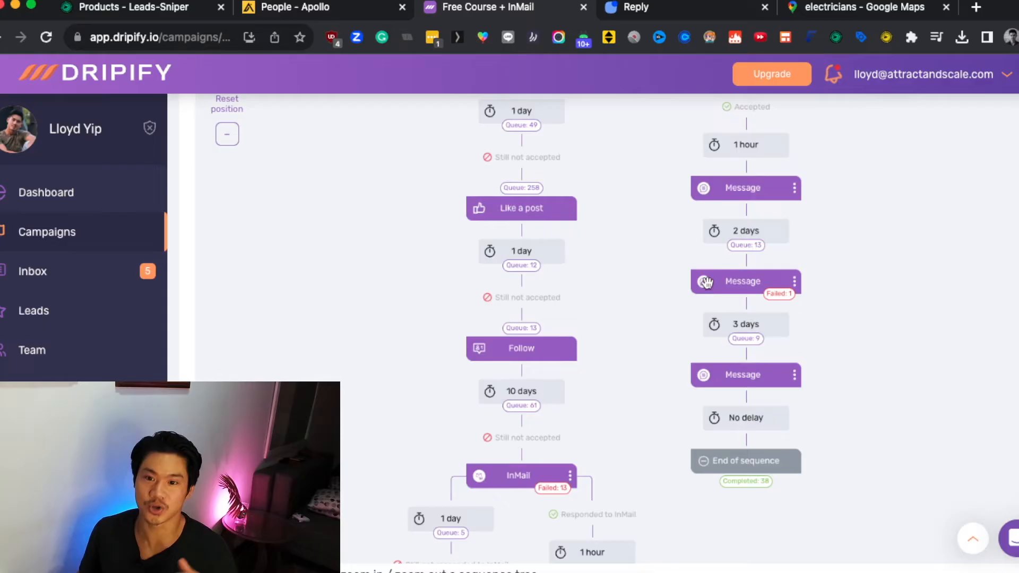
scroll(down, 3)
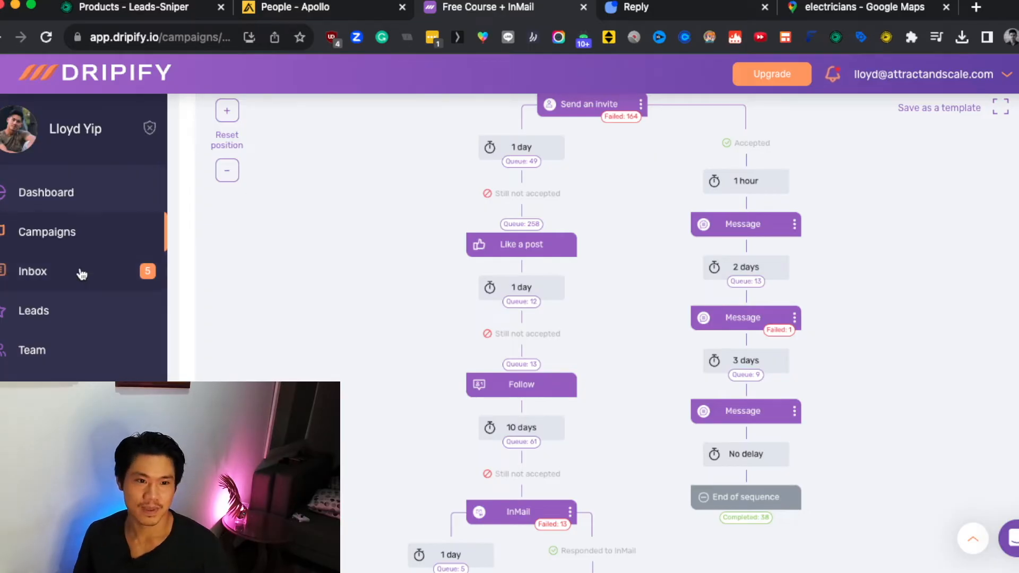
click(33, 270)
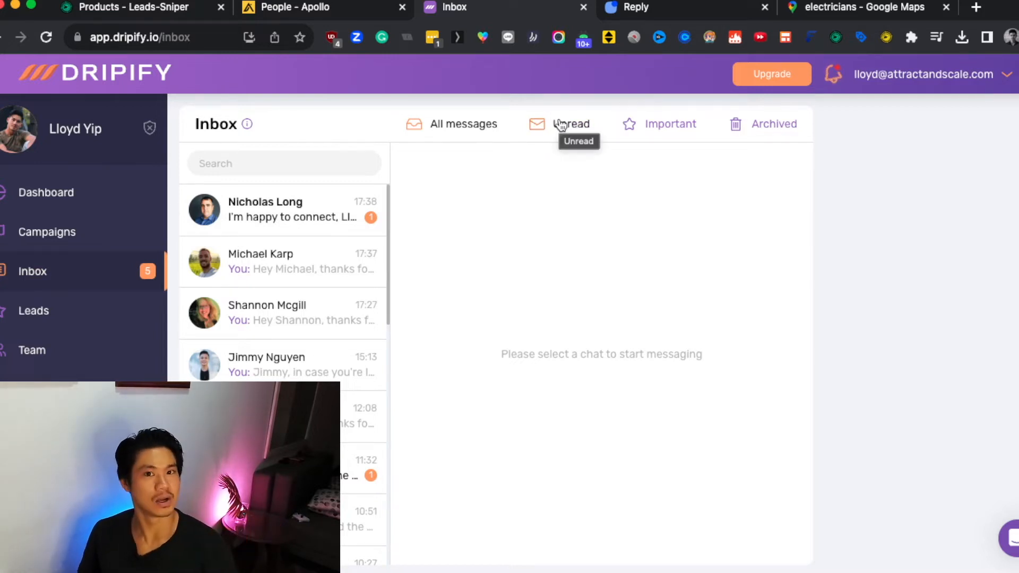
mouse_move(627, 62)
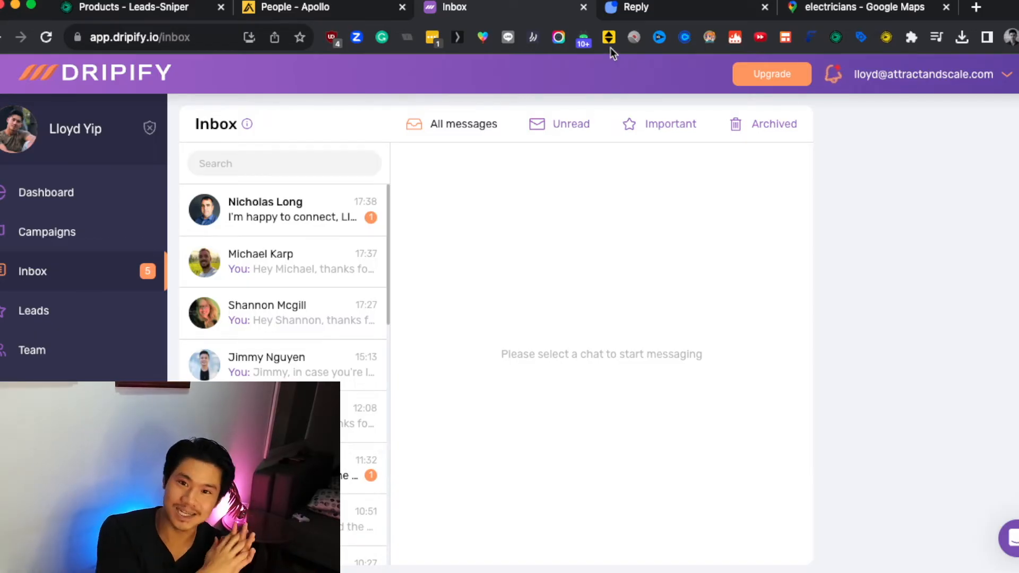
Show Reply.io's Sequences dashboard with its outreach sequences and rates.
click(650, 7)
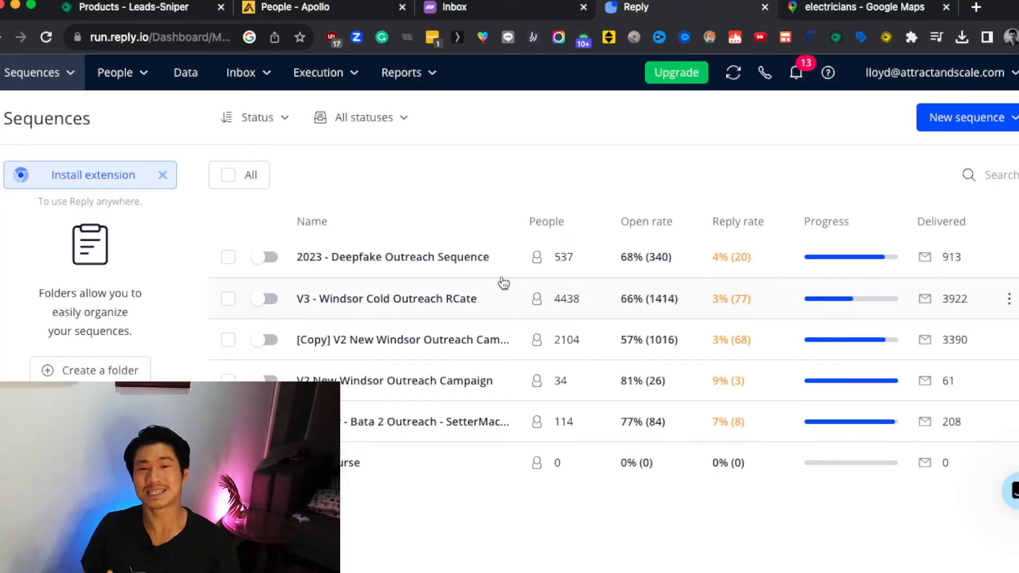
mouse_move(488, 175)
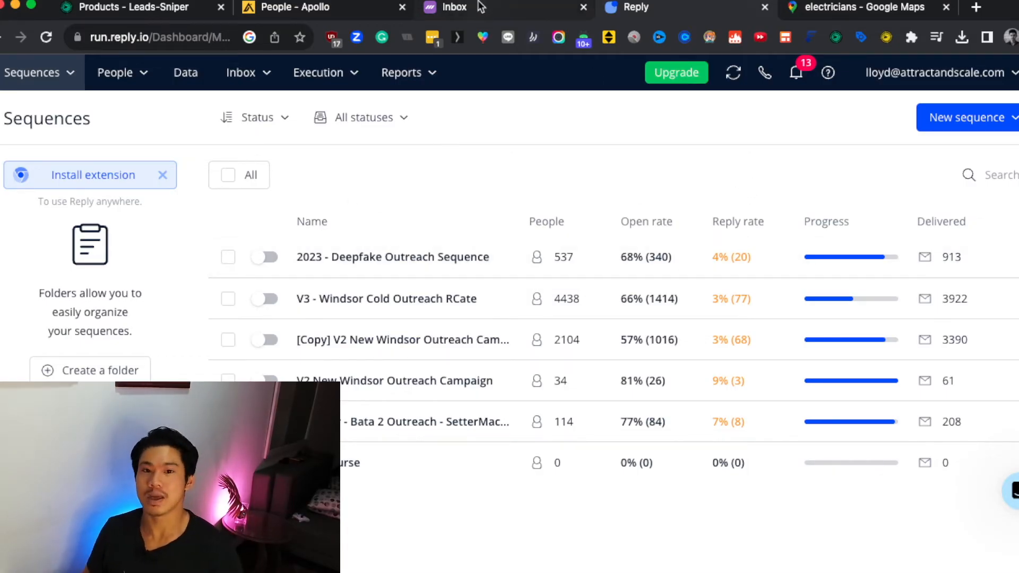
mouse_move(455, 8)
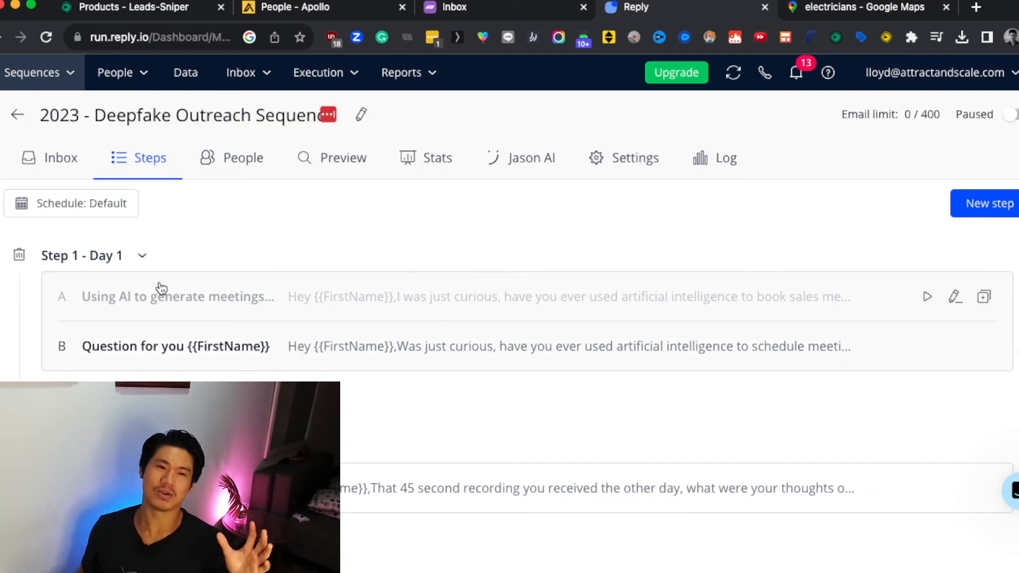
mouse_move(163, 286)
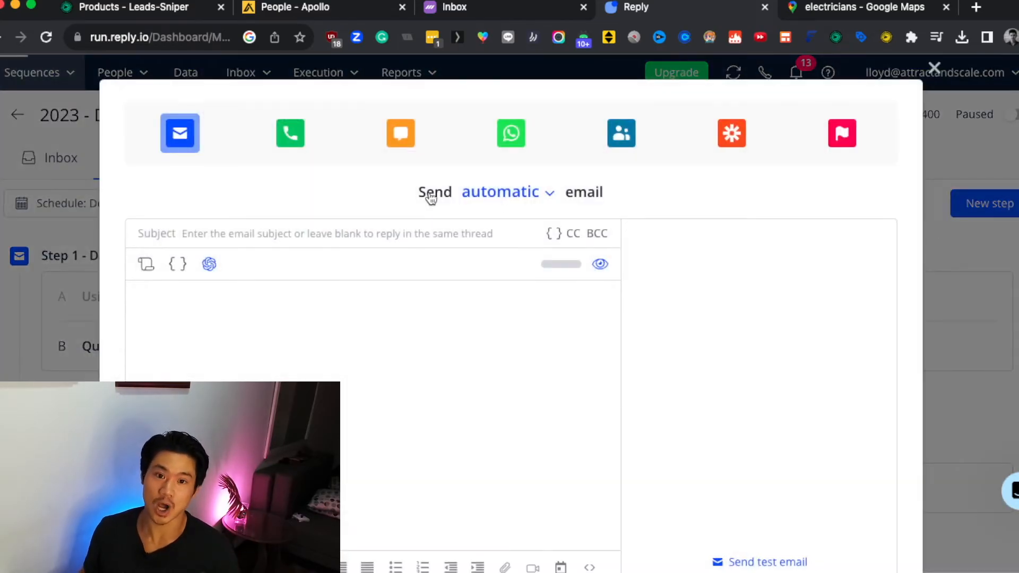
Make the new sequence step an SMS message, then leave for the Leads Sniper pricing page.
click(400, 133)
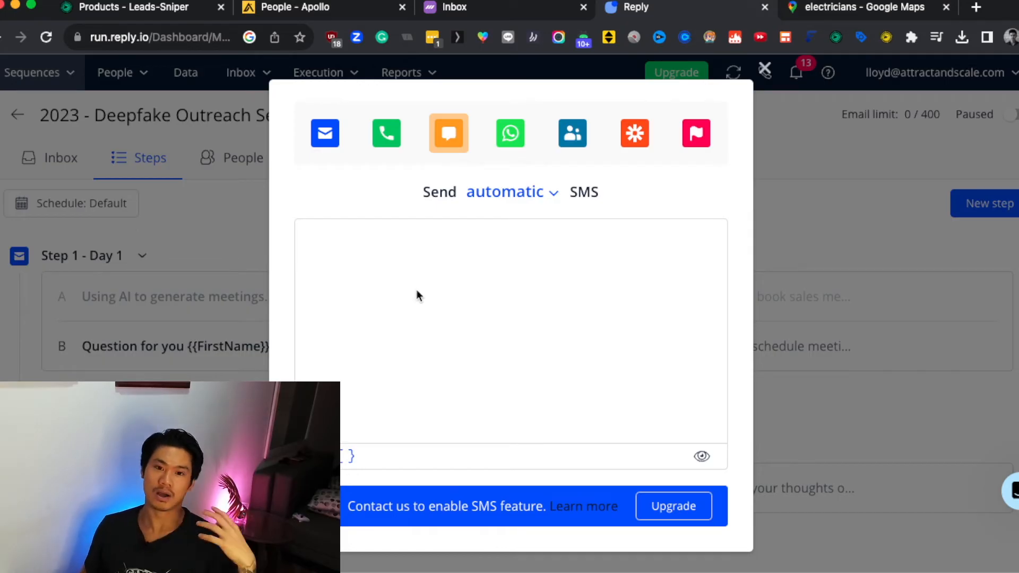
mouse_move(434, 276)
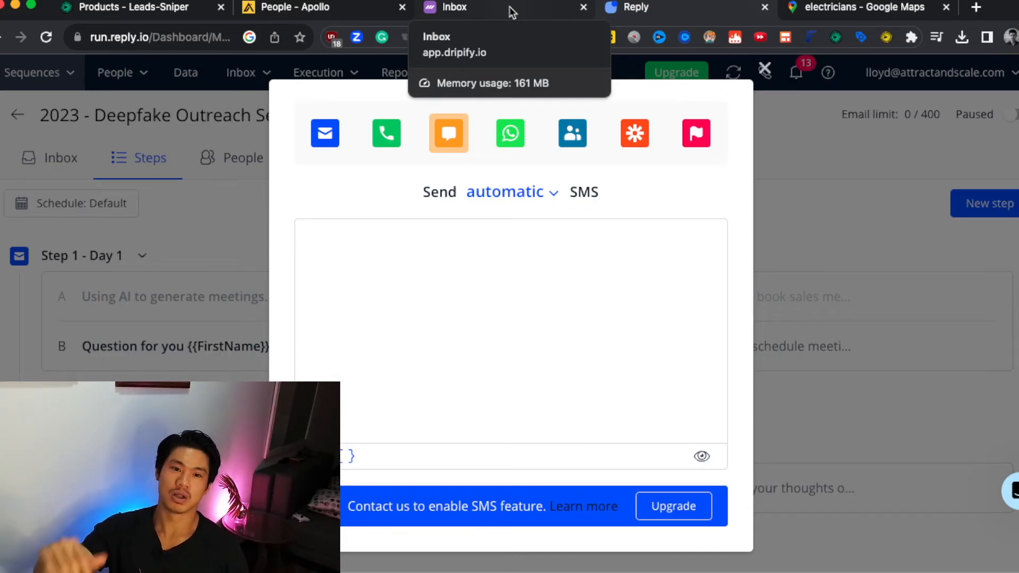
click(392, 134)
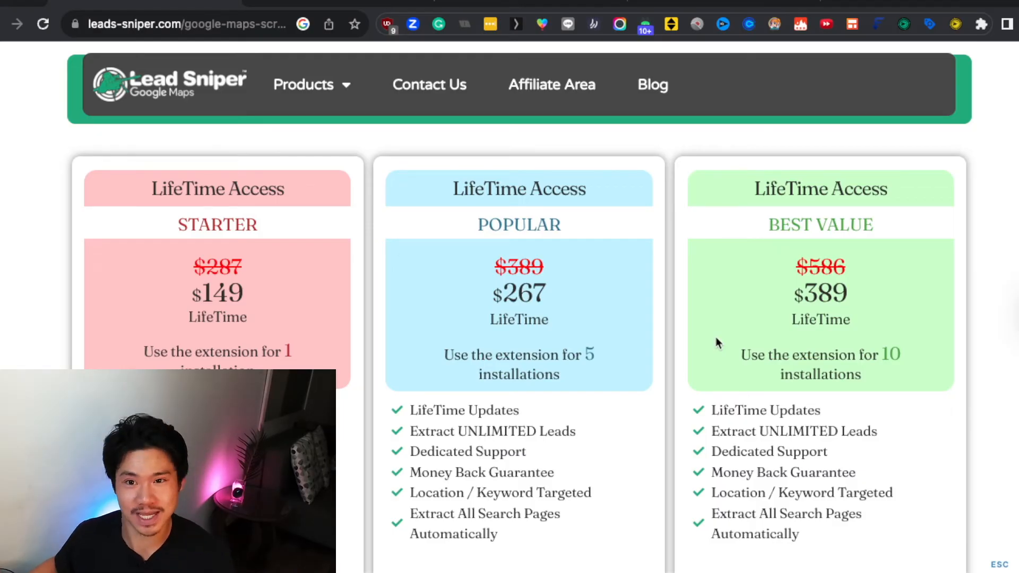
mouse_move(827, 312)
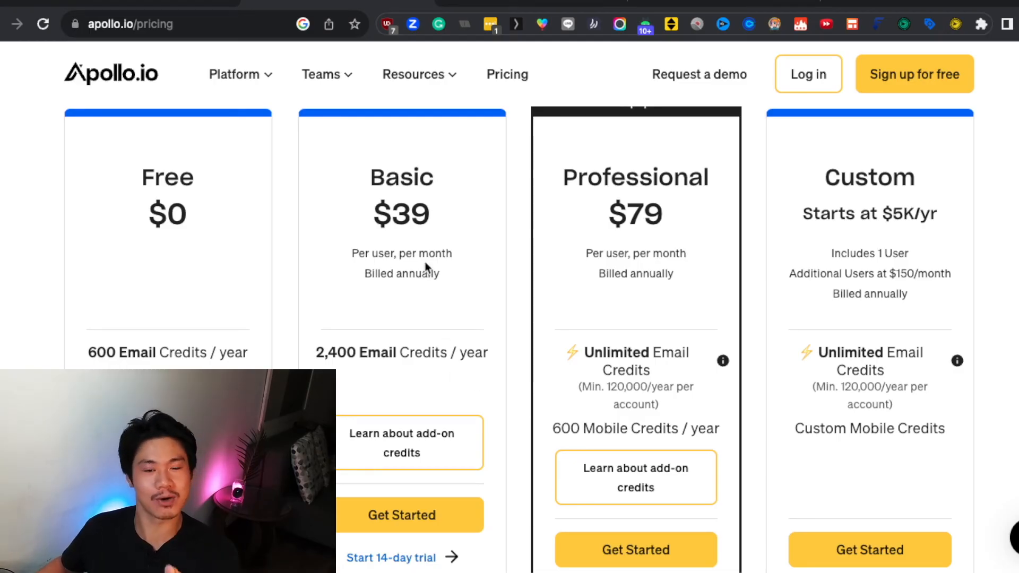
mouse_move(389, 352)
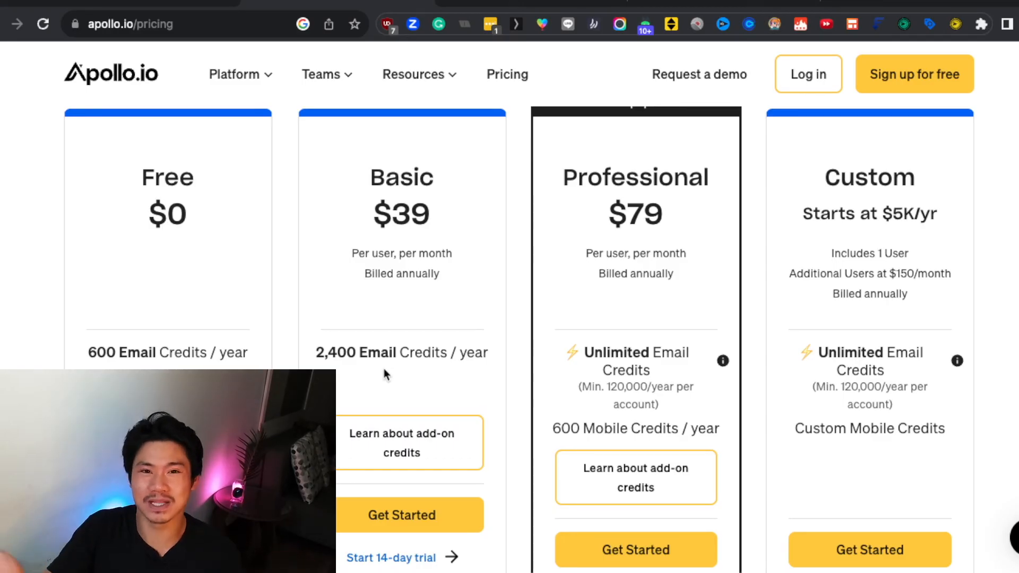
mouse_move(187, 305)
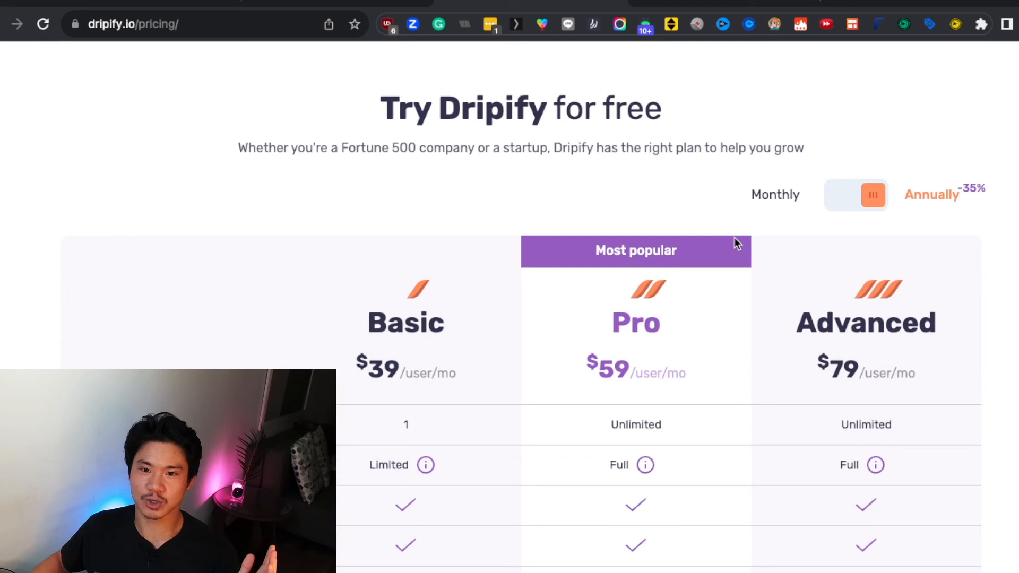
Scroll through Dripify's plan feature comparison, then head to reply.io/pricing.
scroll(down, 3)
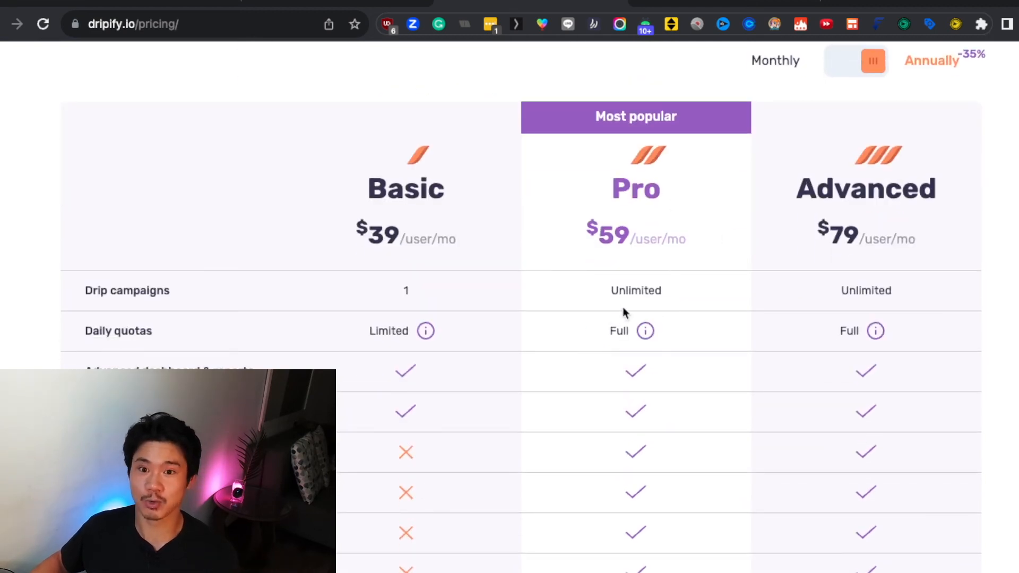
mouse_move(644, 331)
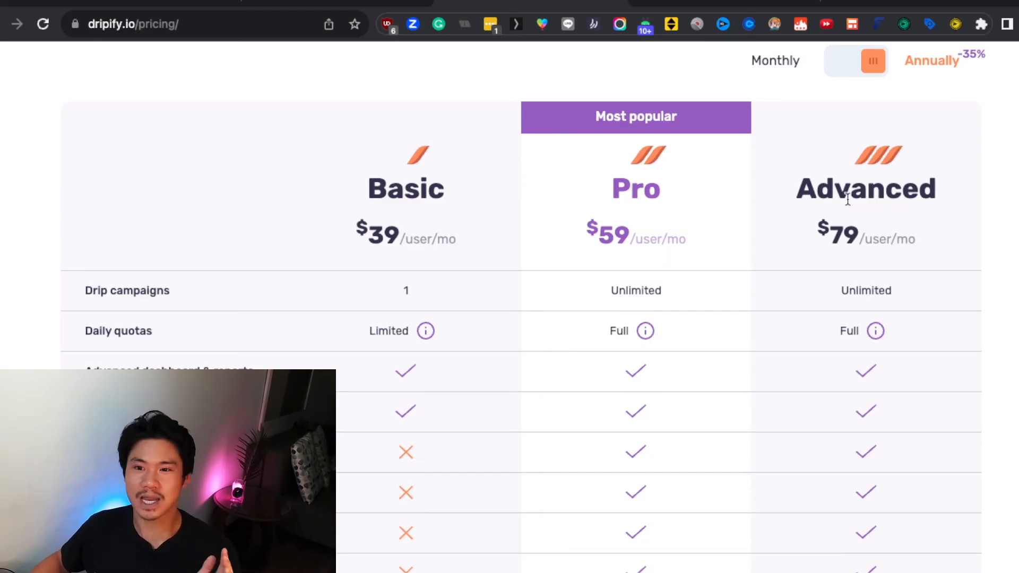
scroll(down, 3)
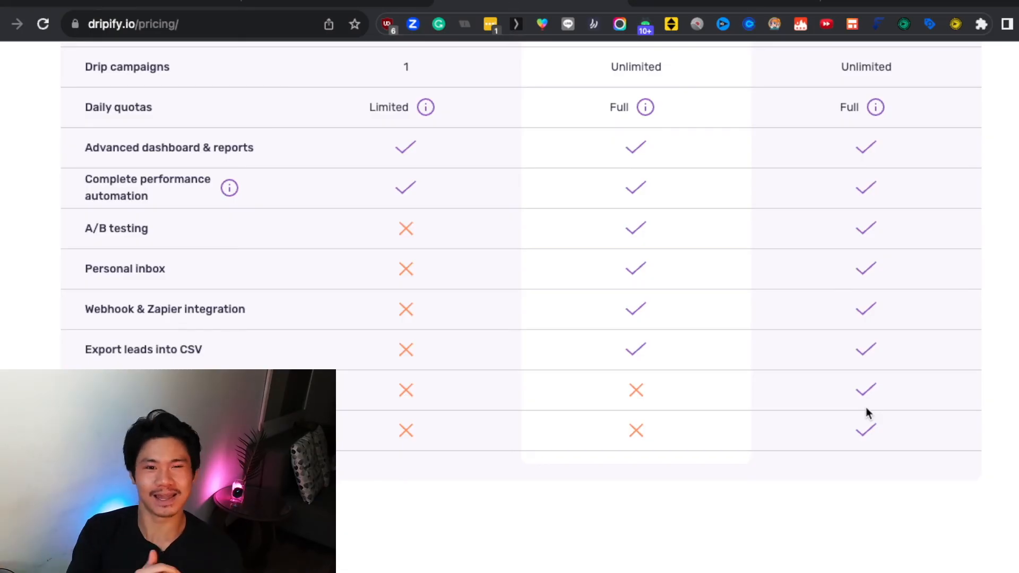
mouse_move(855, 411)
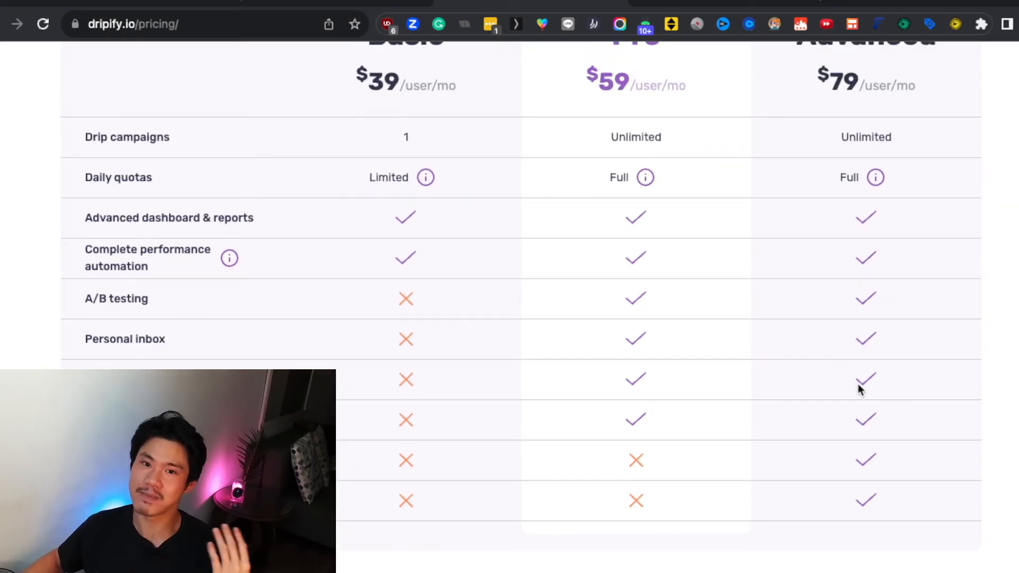
mouse_move(889, 223)
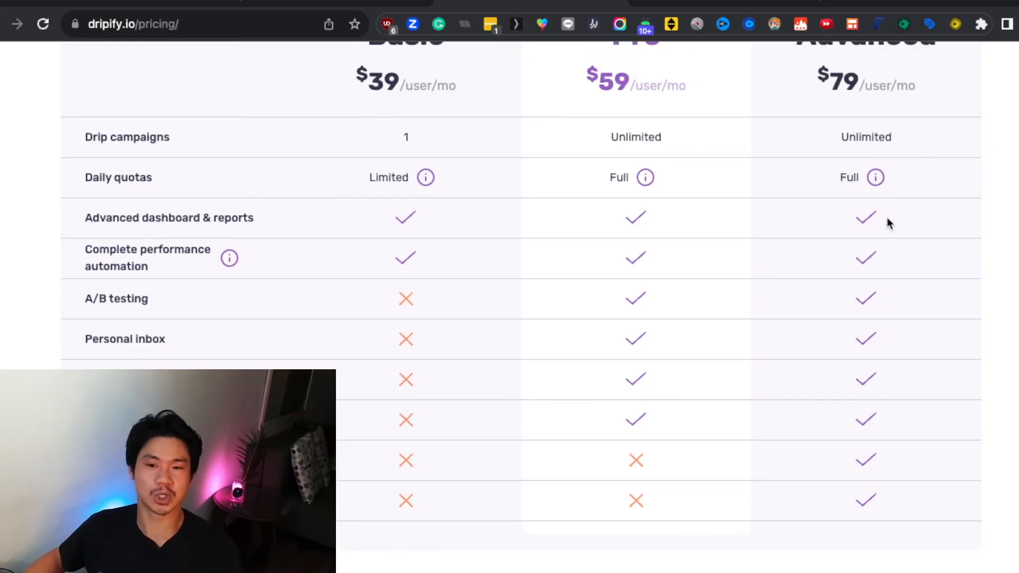
text(reply.io/pricing/)
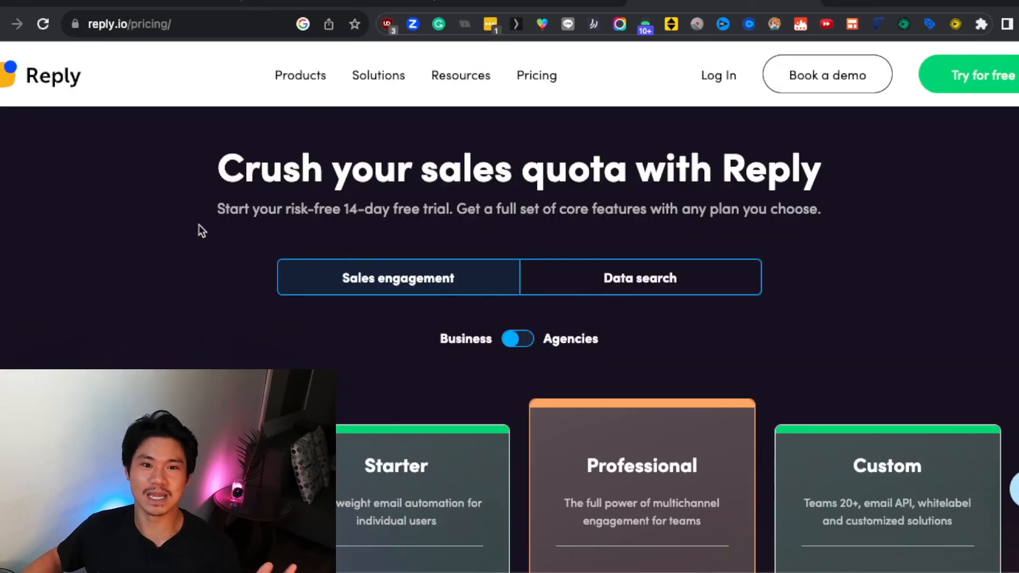
Scroll to Reply.io's plan cards: Free $0, Starter $60, Professional $90, Custom via sales.
scroll(down, 3)
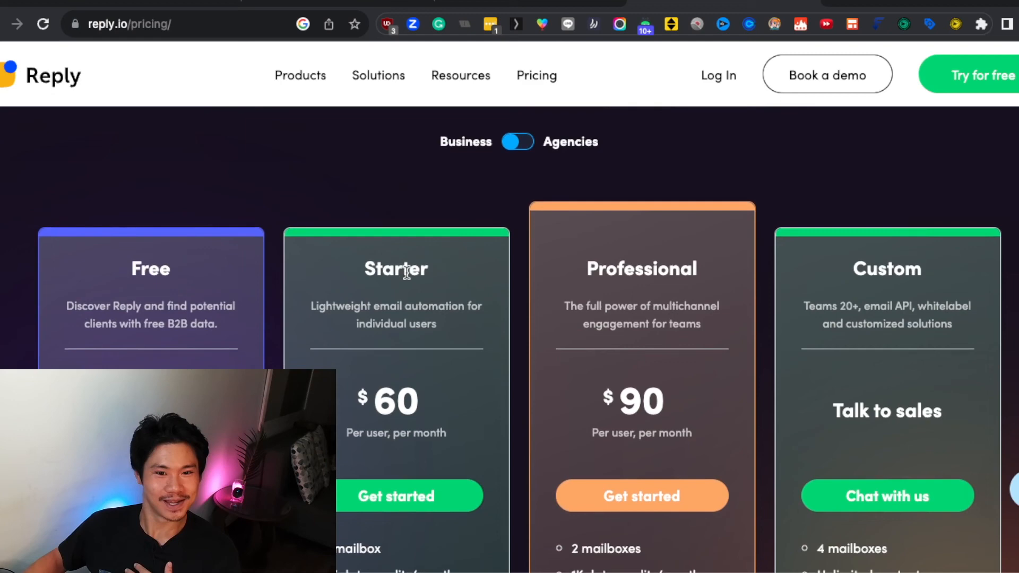
scroll(down, 3)
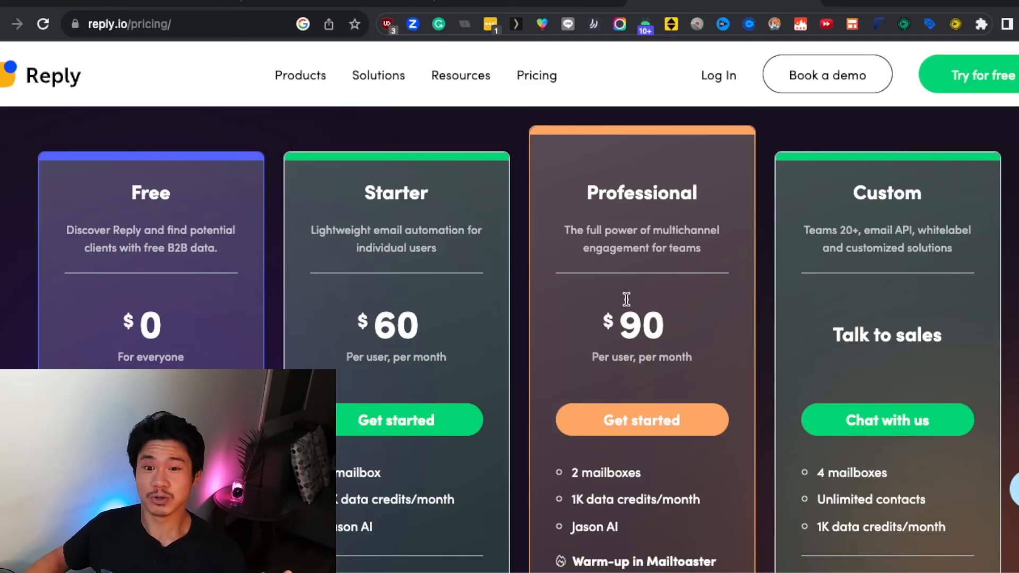
mouse_move(701, 392)
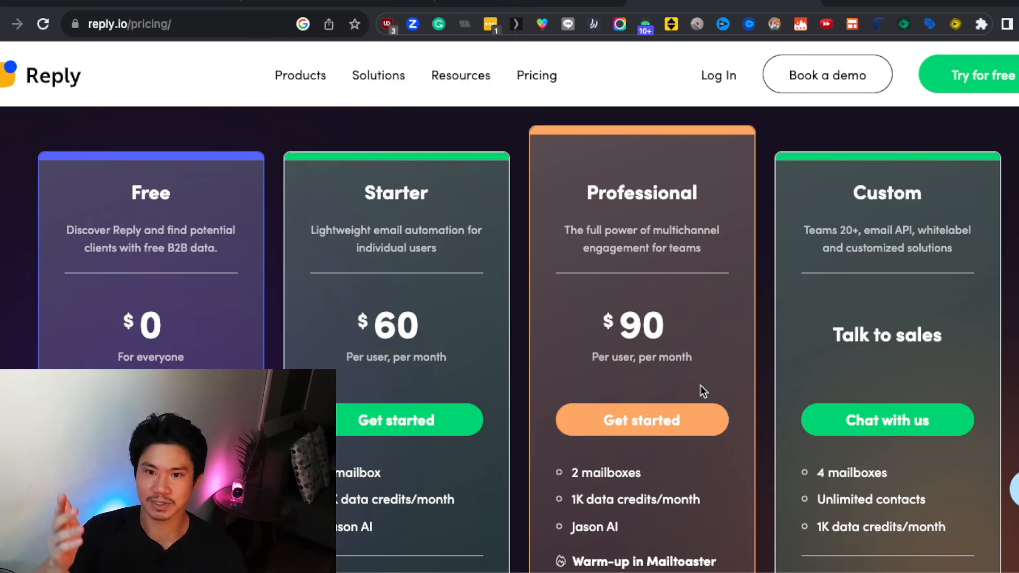
mouse_move(723, 408)
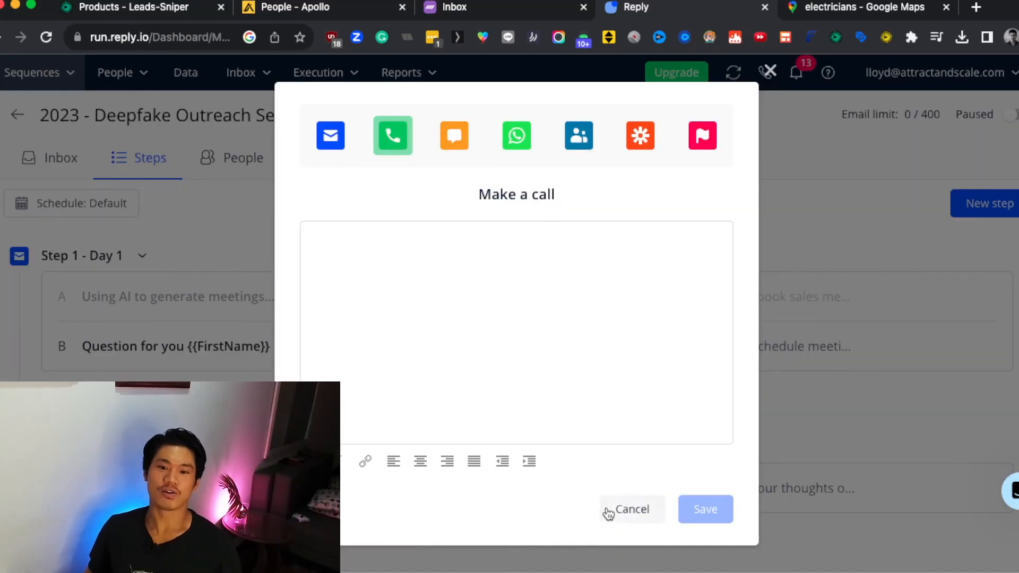
Cancel the unfinished make-a-call step in the Deepfake Outreach sequence.
click(631, 509)
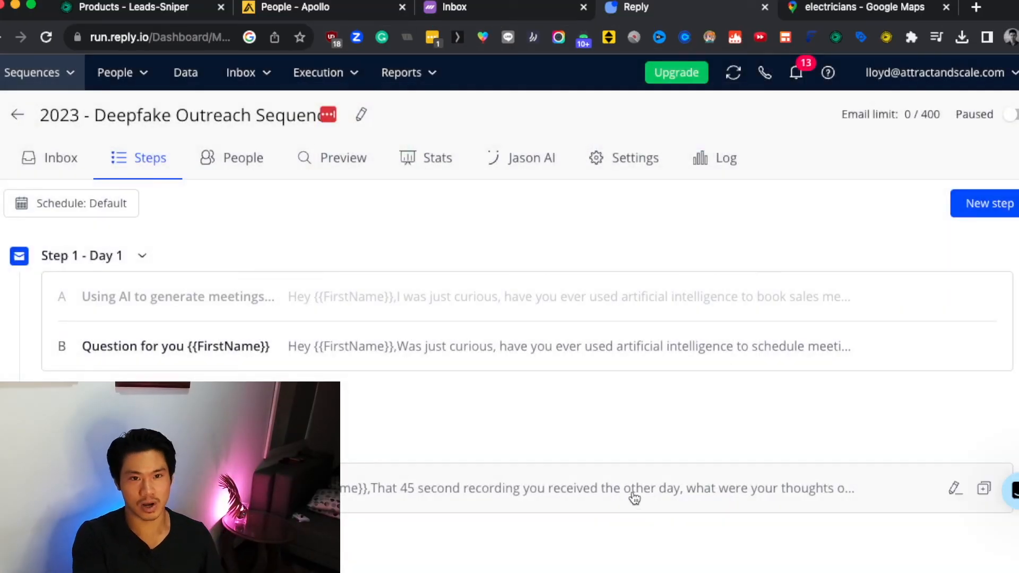